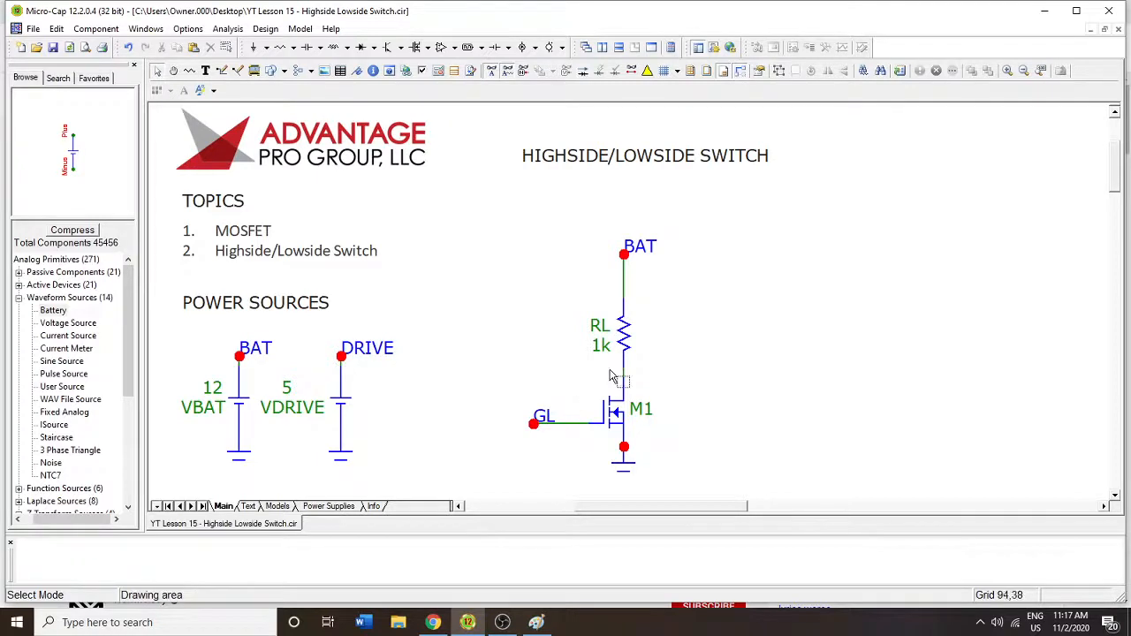
pyautogui.moveTo(669, 262)
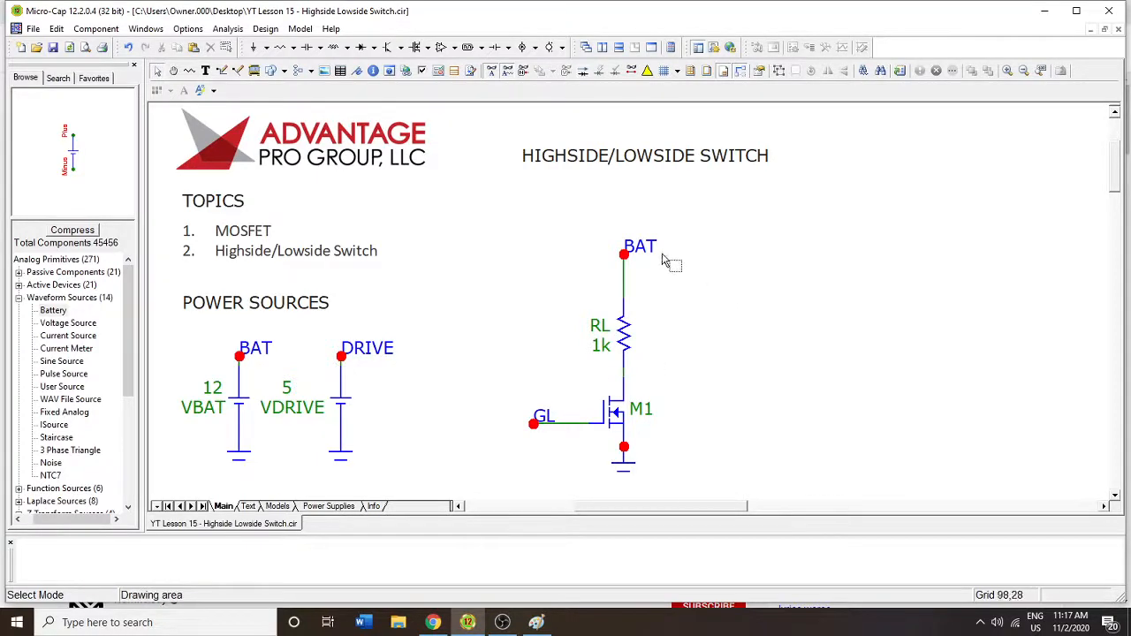
pyautogui.moveTo(610, 469)
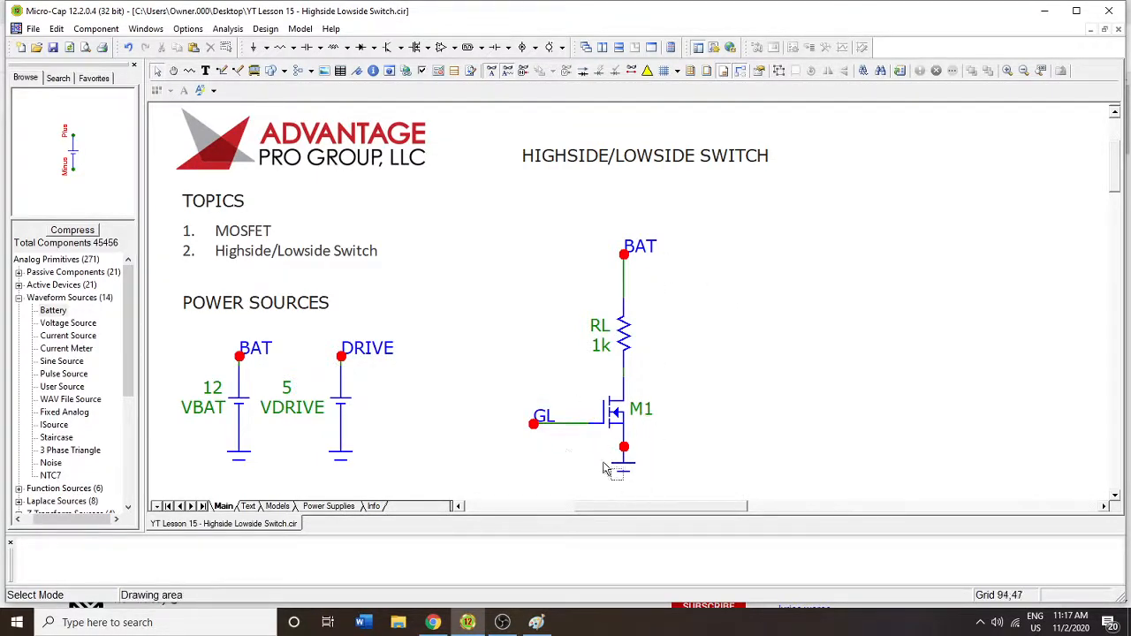
pyautogui.moveTo(566, 442)
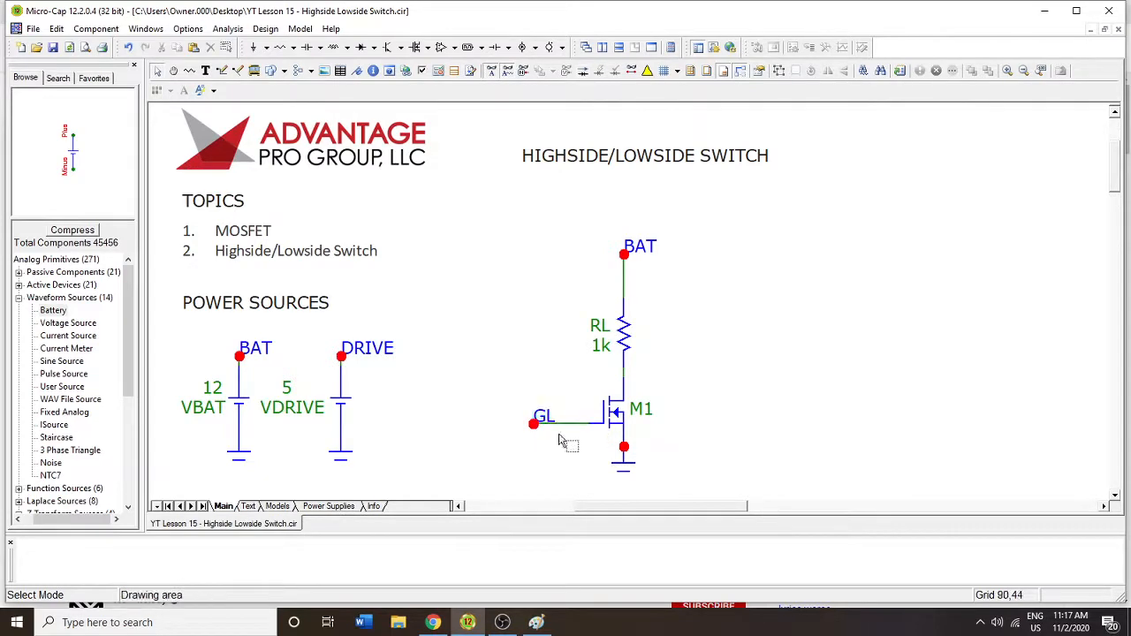
# Wire the 5 V DRIVE source to the low-side gate node GL of M1
pyautogui.click(563, 422)
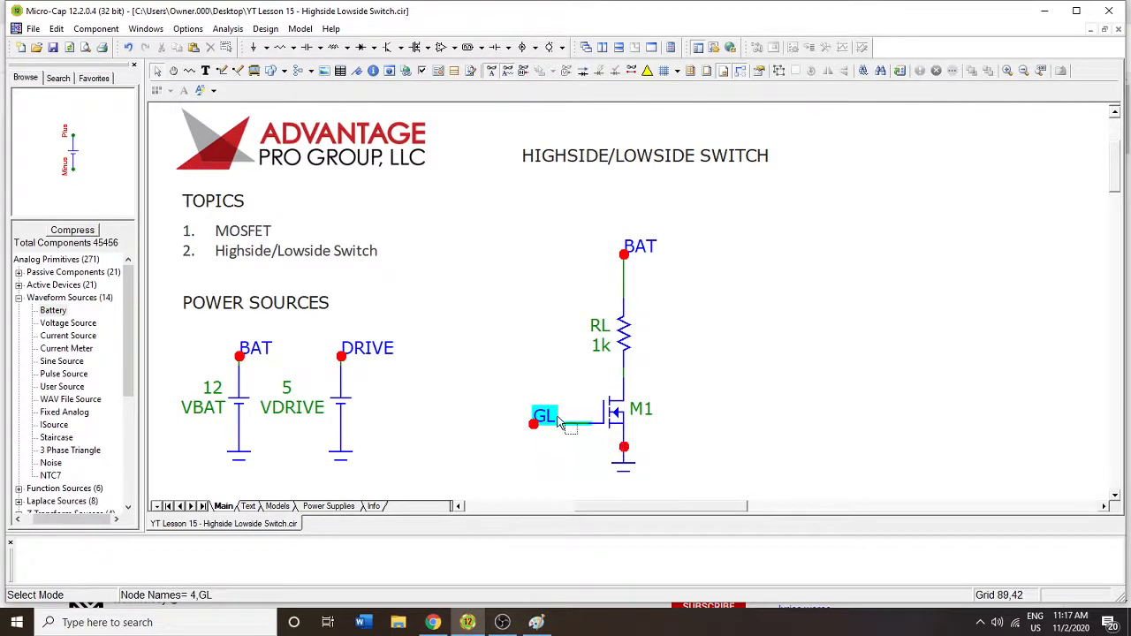
pyautogui.moveTo(552, 426)
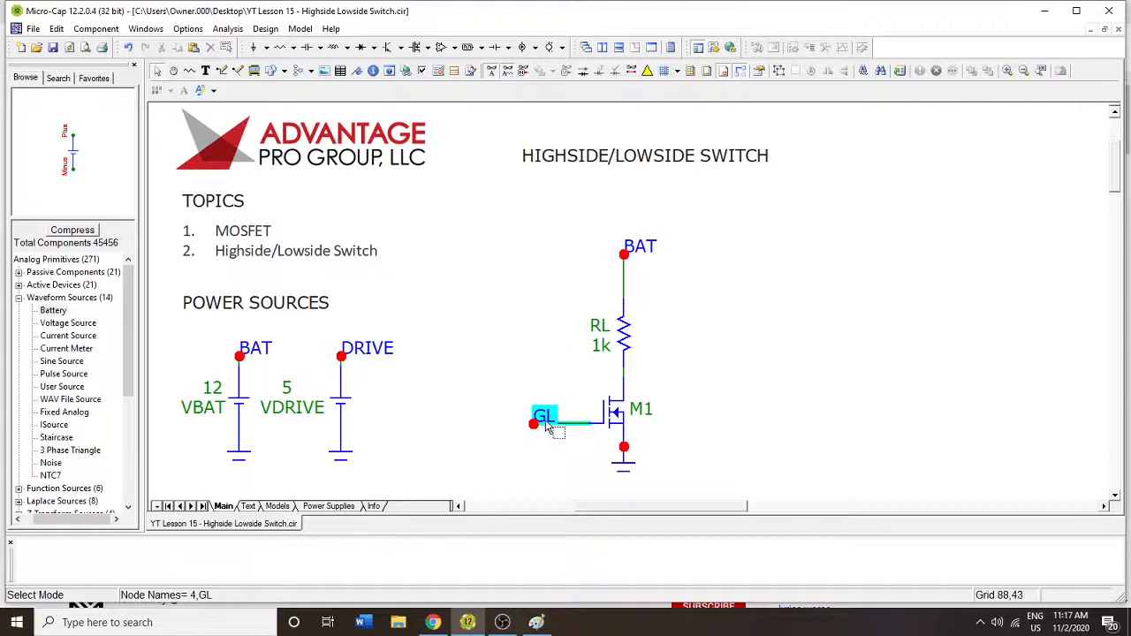
pyautogui.moveTo(628, 335)
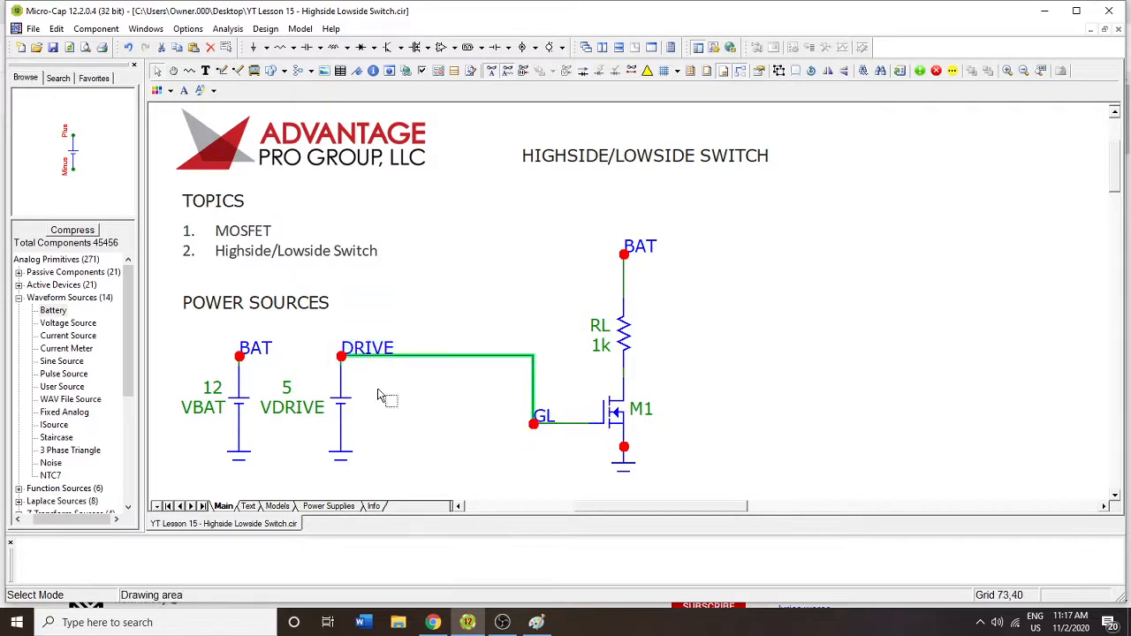
pyautogui.moveTo(623, 345)
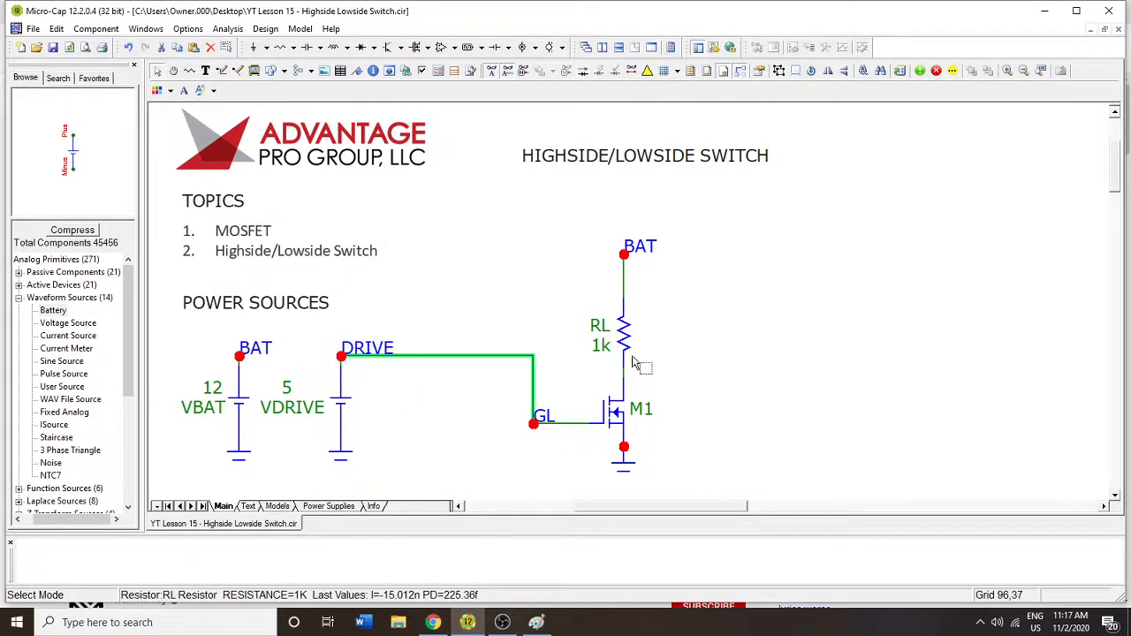
pyautogui.moveTo(238, 393)
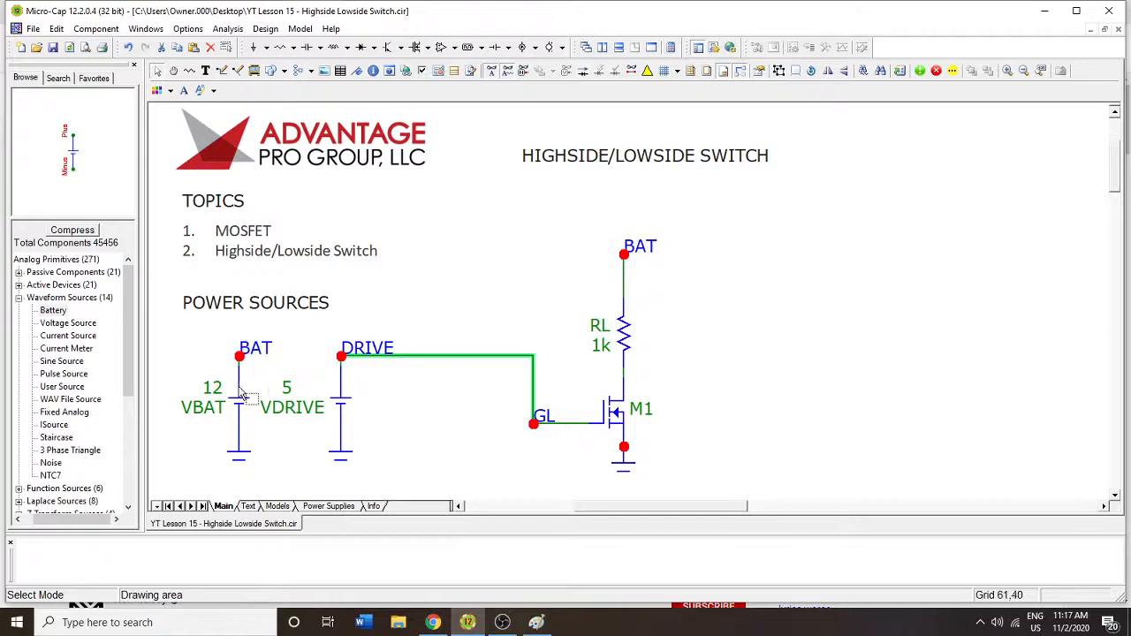
pyautogui.moveTo(360, 417)
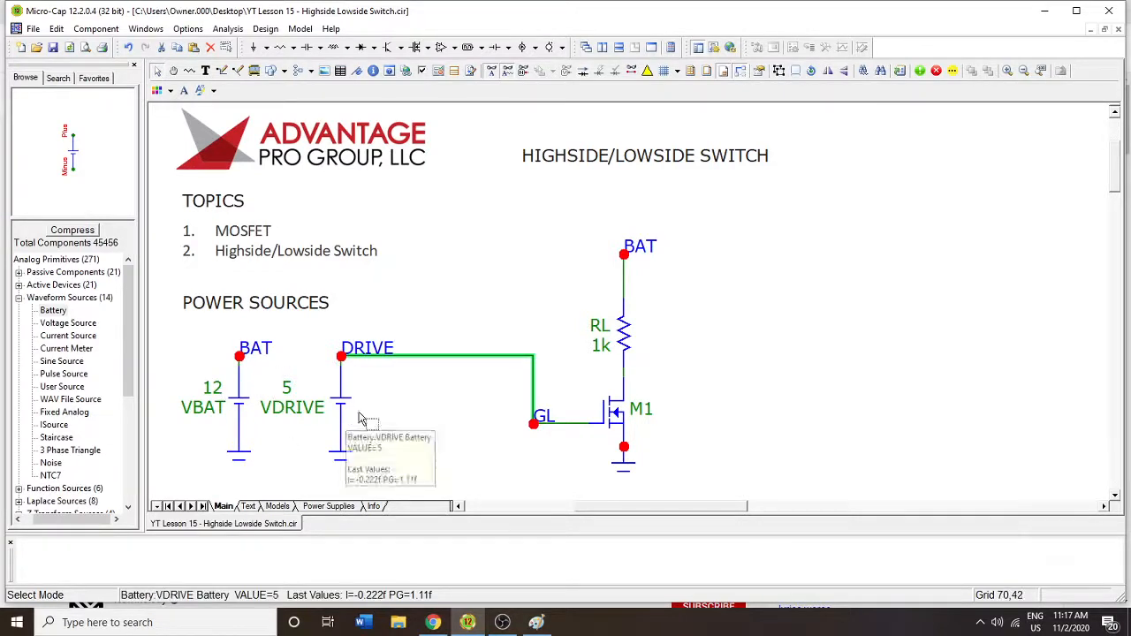
pyautogui.moveTo(336, 439)
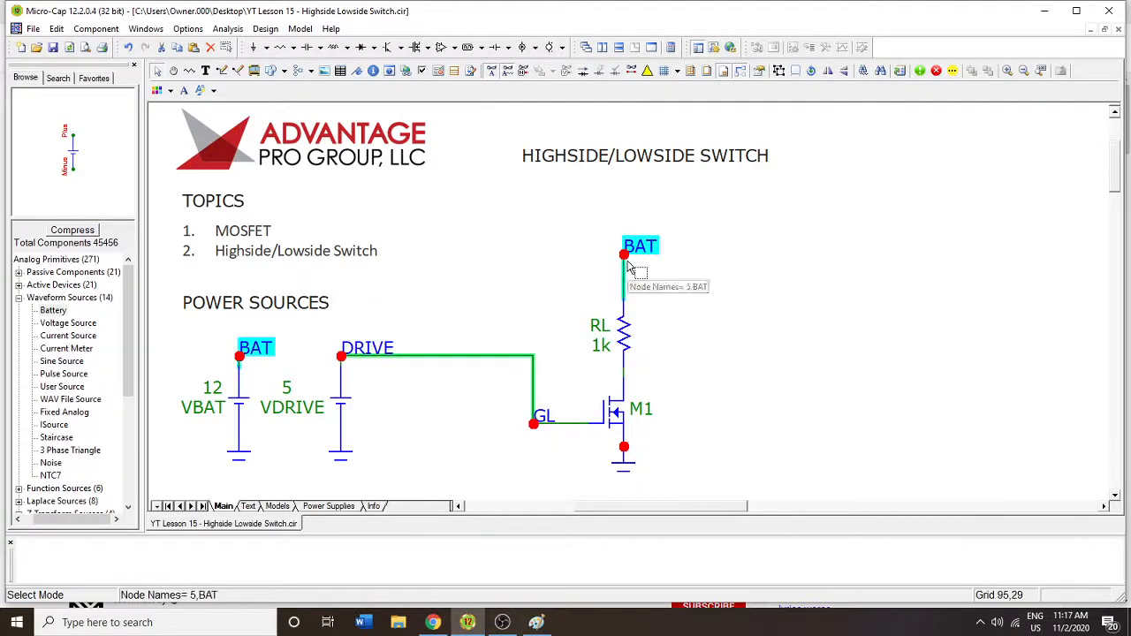
pyautogui.moveTo(629, 281)
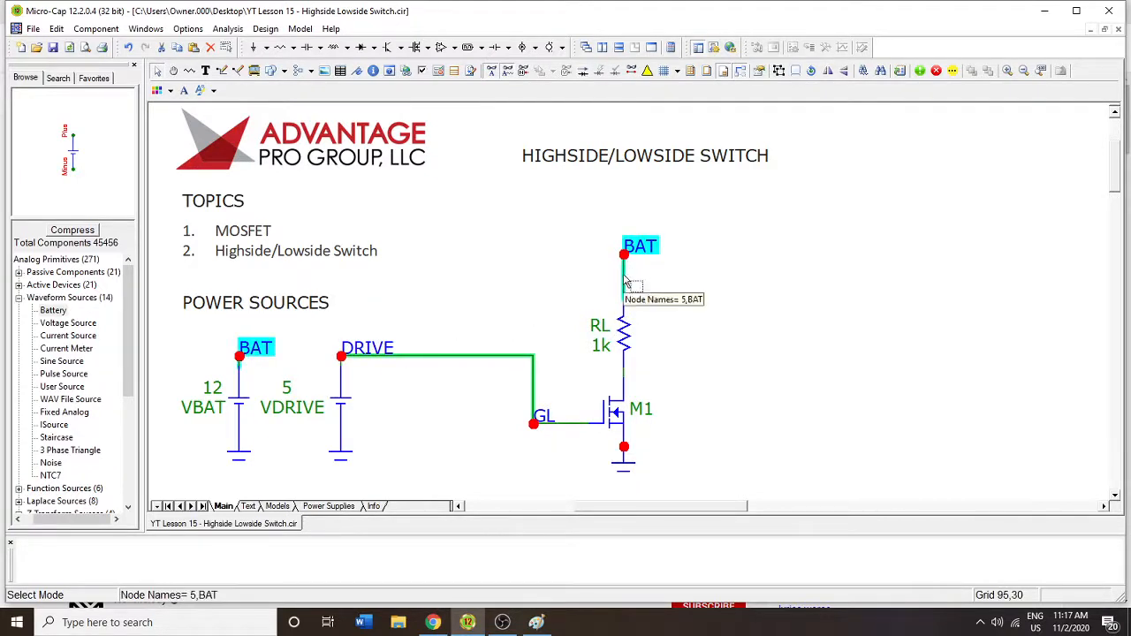
pyautogui.moveTo(626, 274)
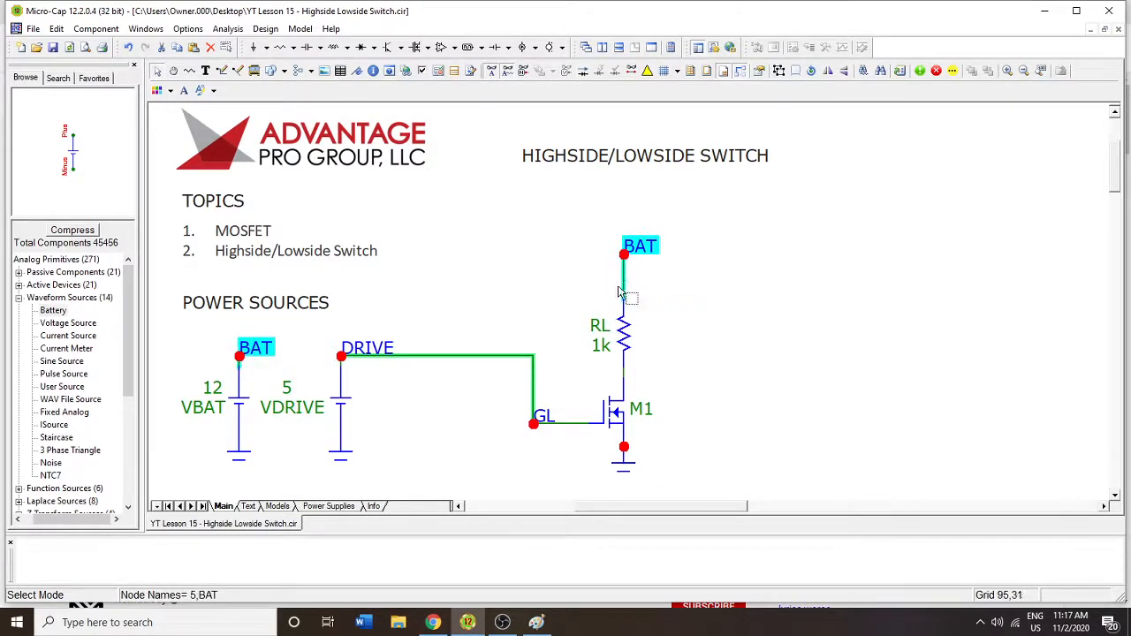
pyautogui.moveTo(619, 421)
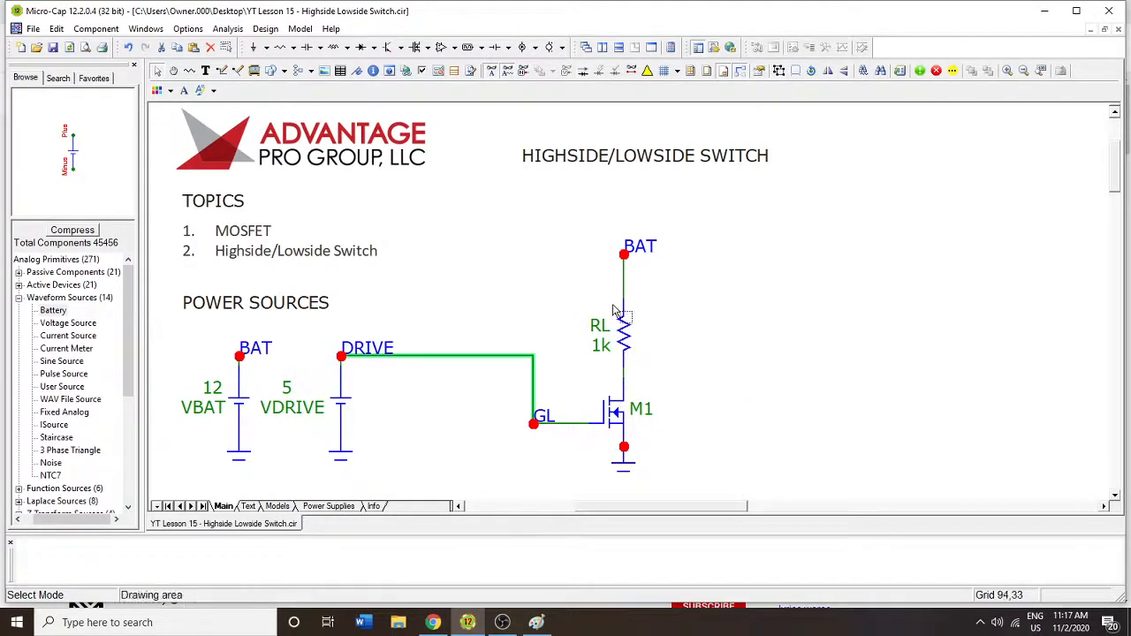
pyautogui.moveTo(626, 297)
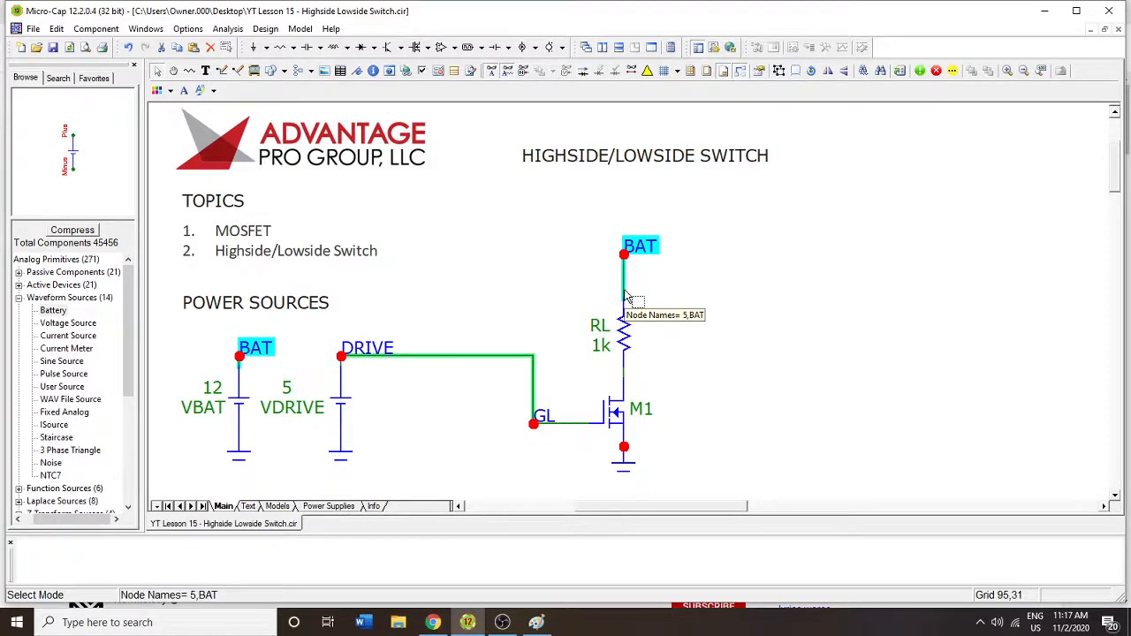
# Bring up the Analysis menu listing the analysis types
pyautogui.click(228, 28)
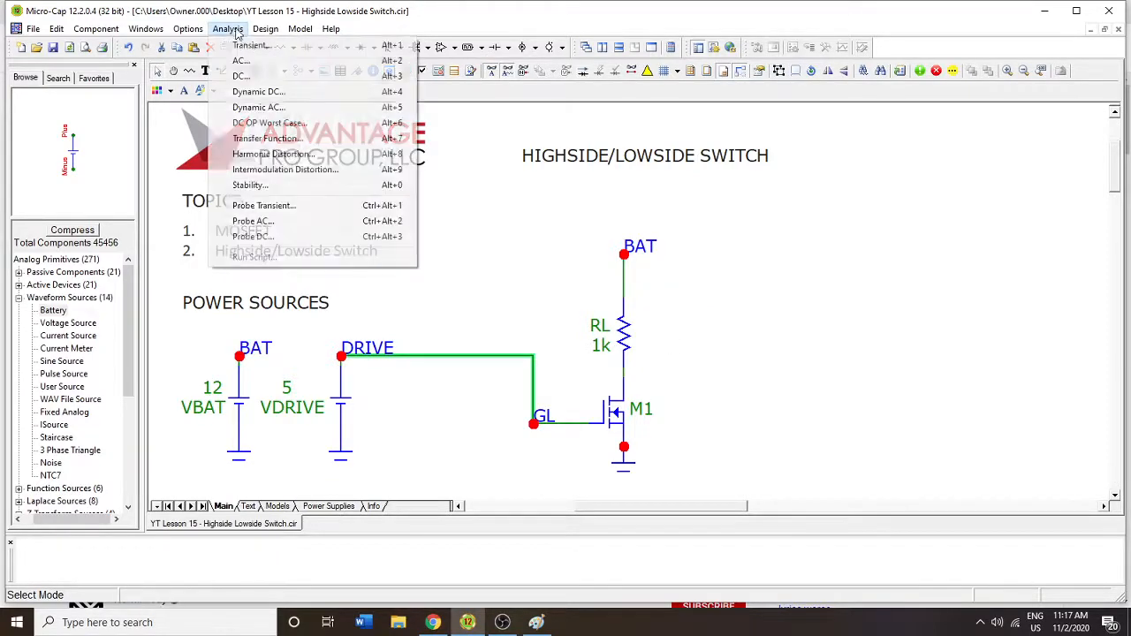
# Run a transient analysis of I(RL), dismissing the missing OUT label error and removing the V(OUT) curve
pyautogui.click(251, 46)
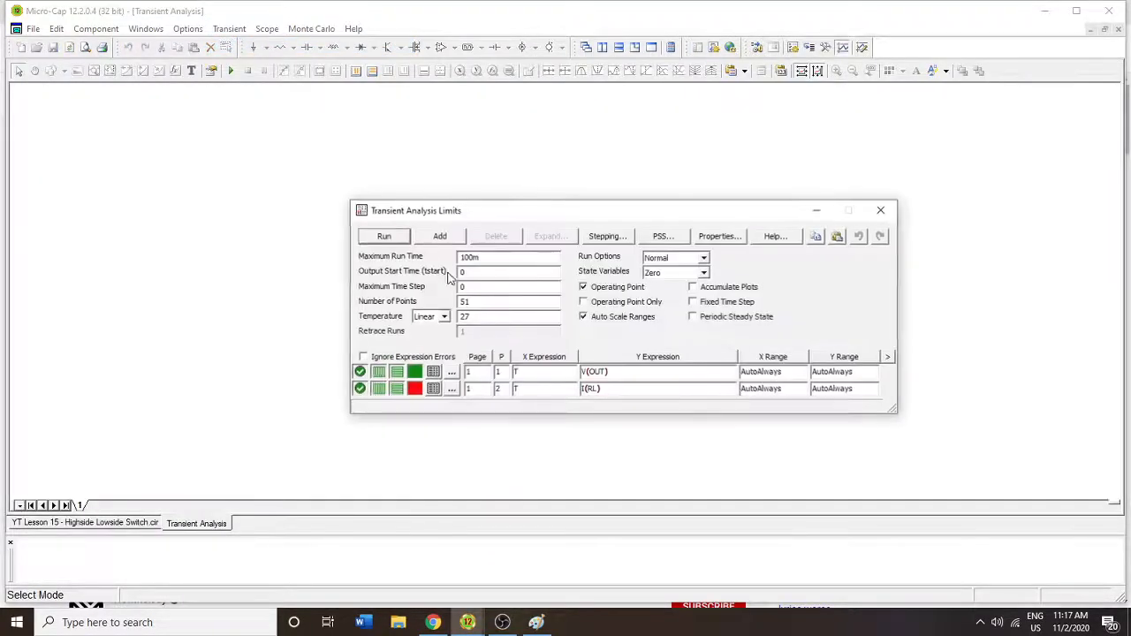
pyautogui.moveTo(384, 237)
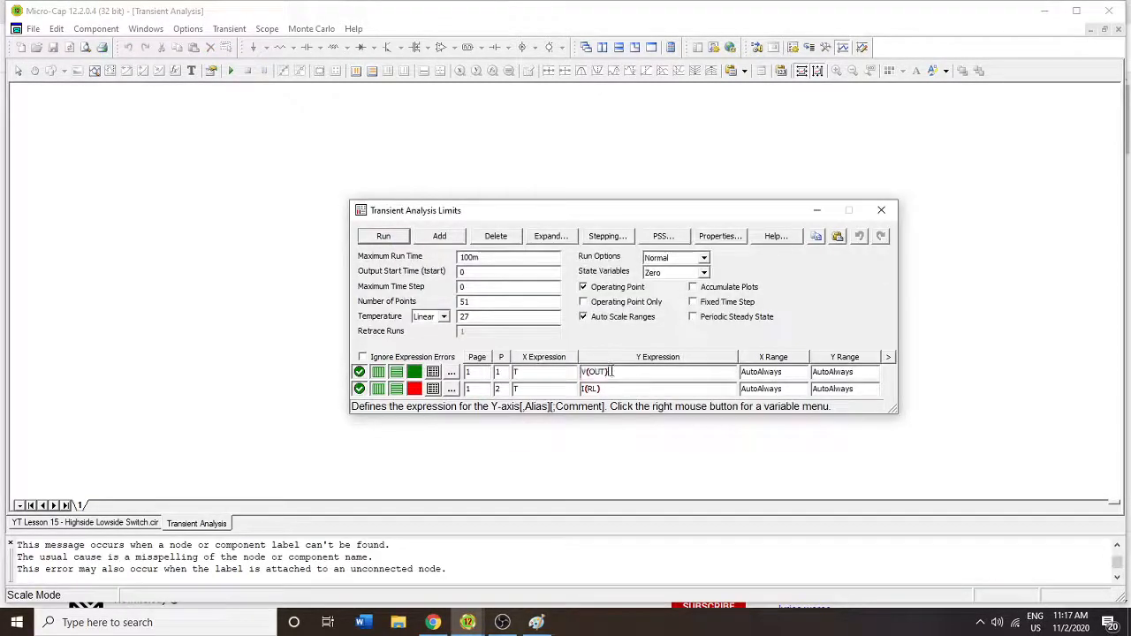
pyautogui.click(382, 237)
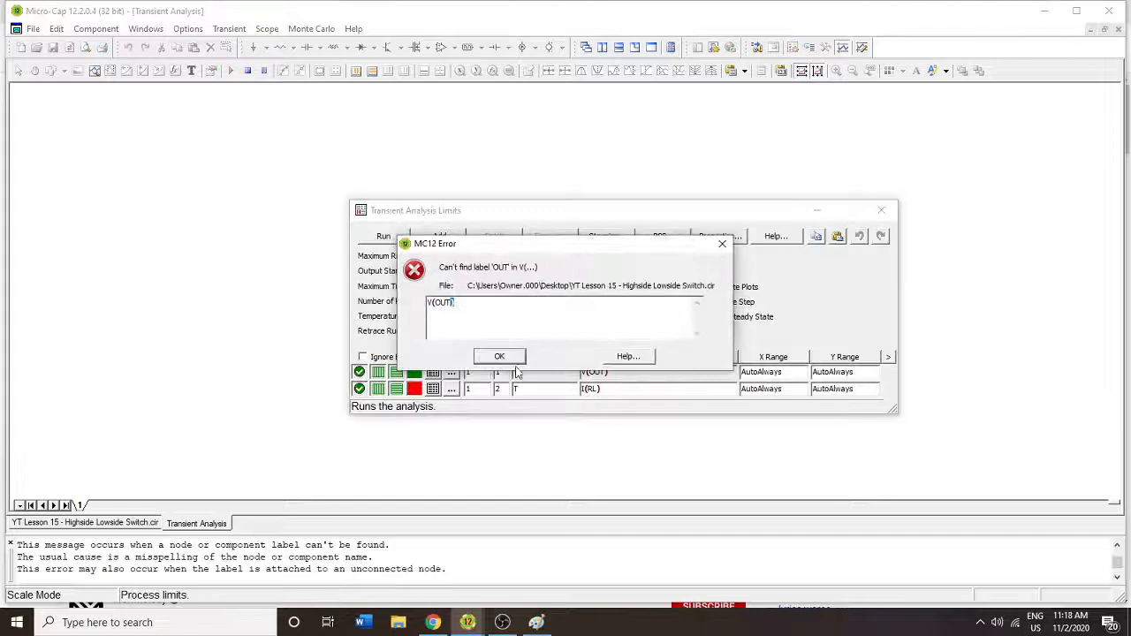
pyautogui.click(498, 357)
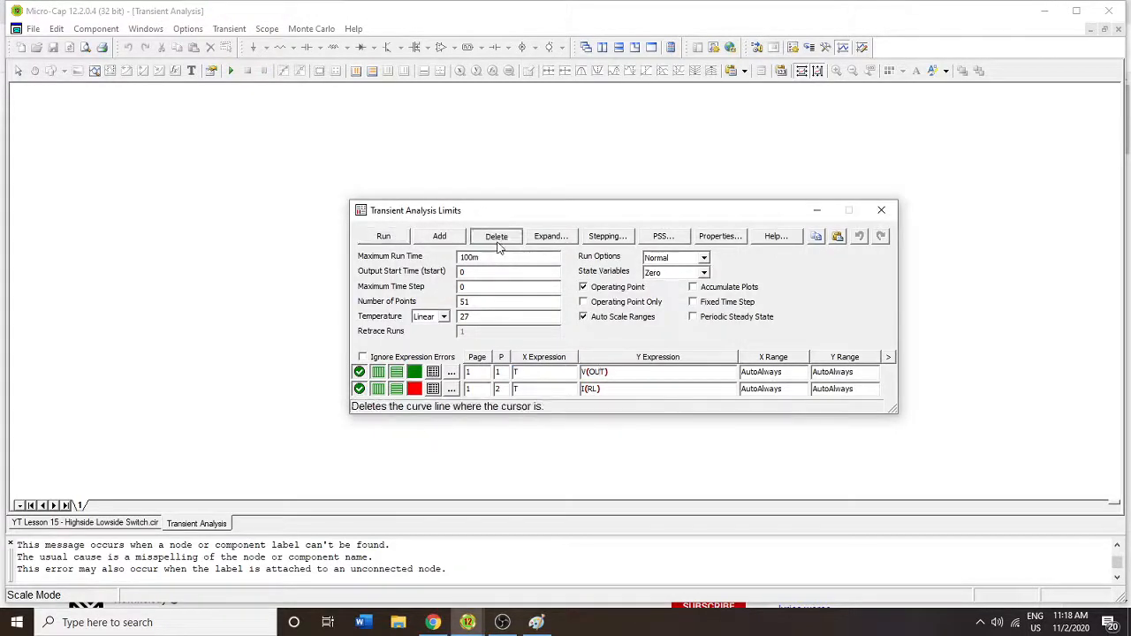
pyautogui.click(384, 237)
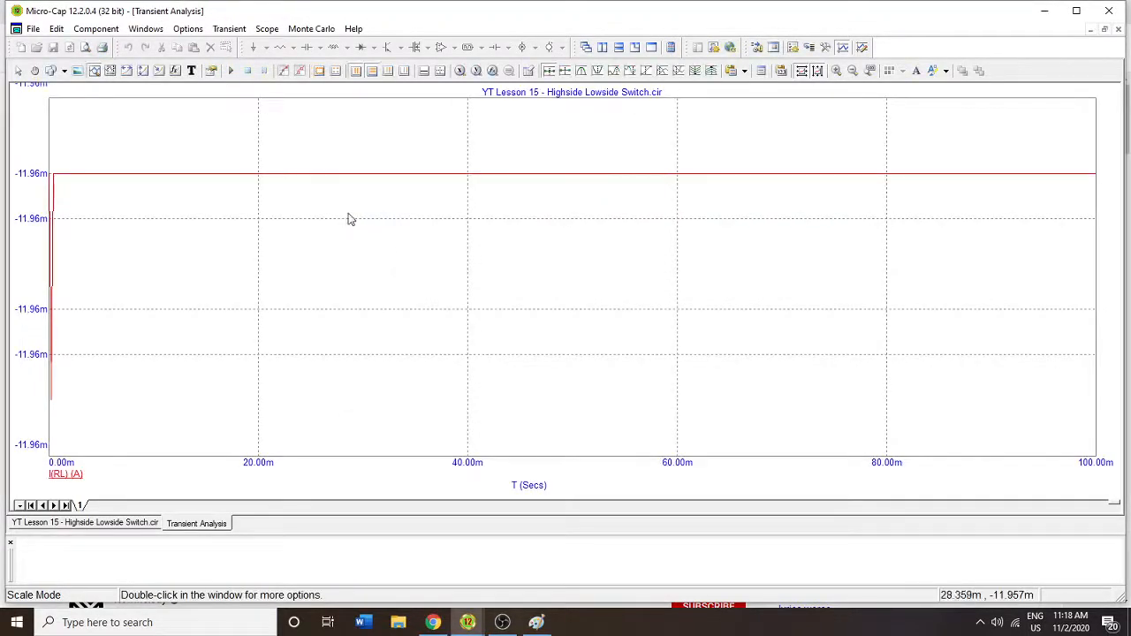
pyautogui.moveTo(990, 152)
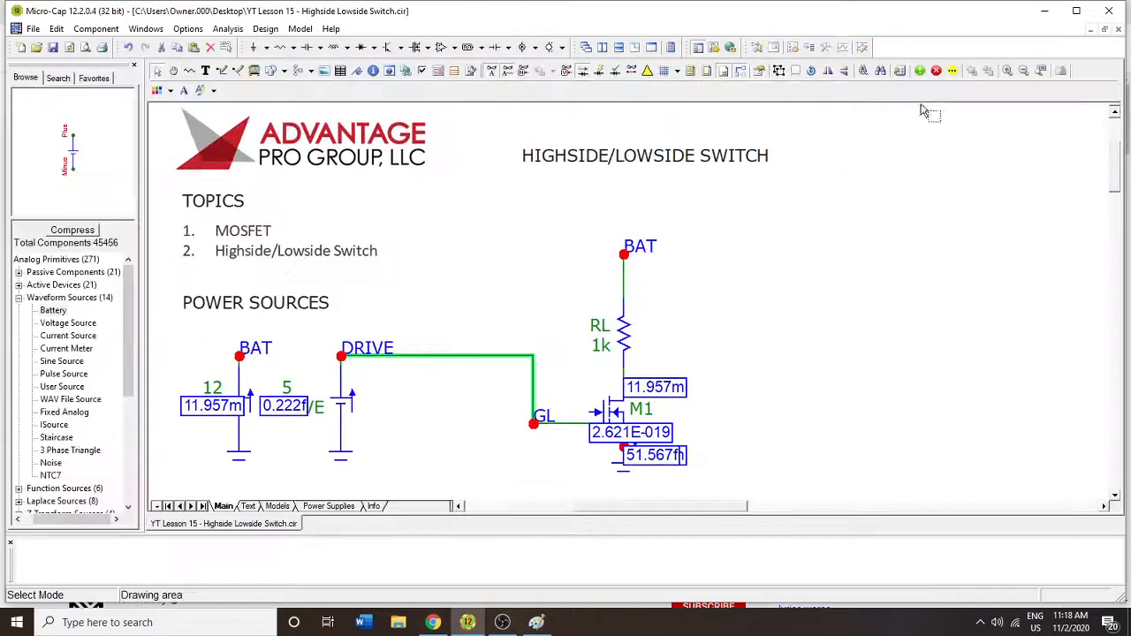
pyautogui.moveTo(651, 364)
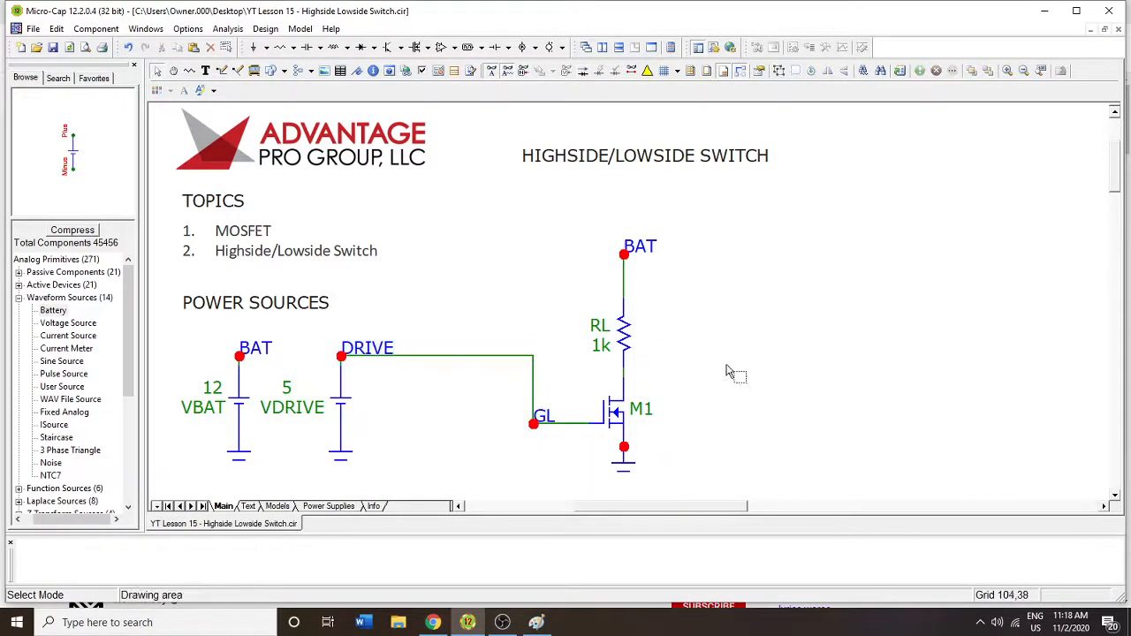
pyautogui.moveTo(640, 416)
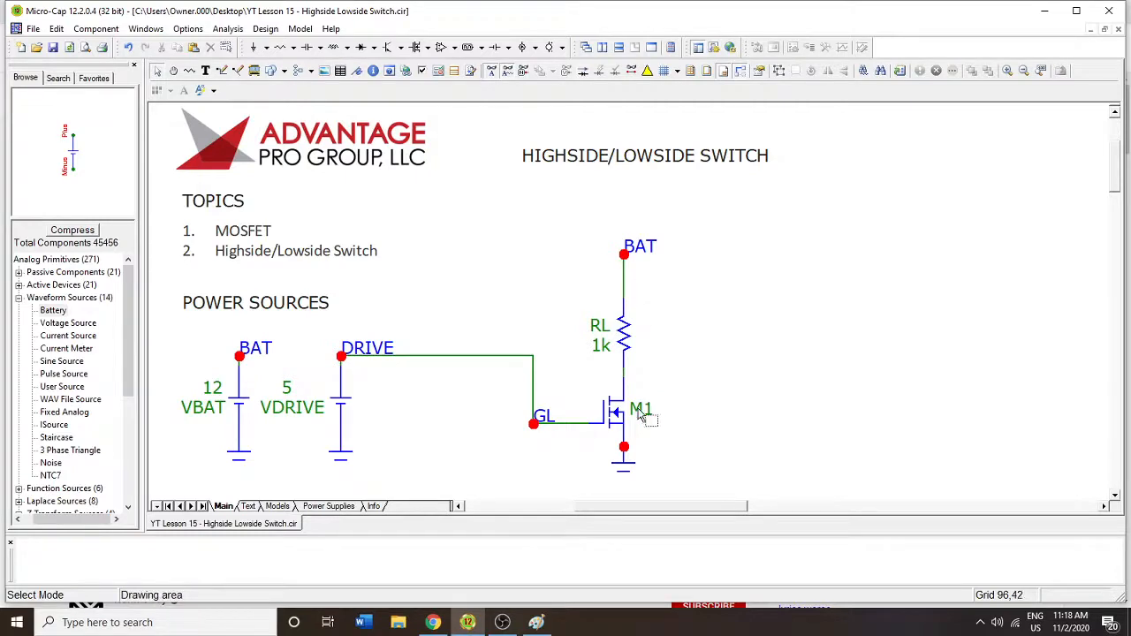
pyautogui.moveTo(651, 415)
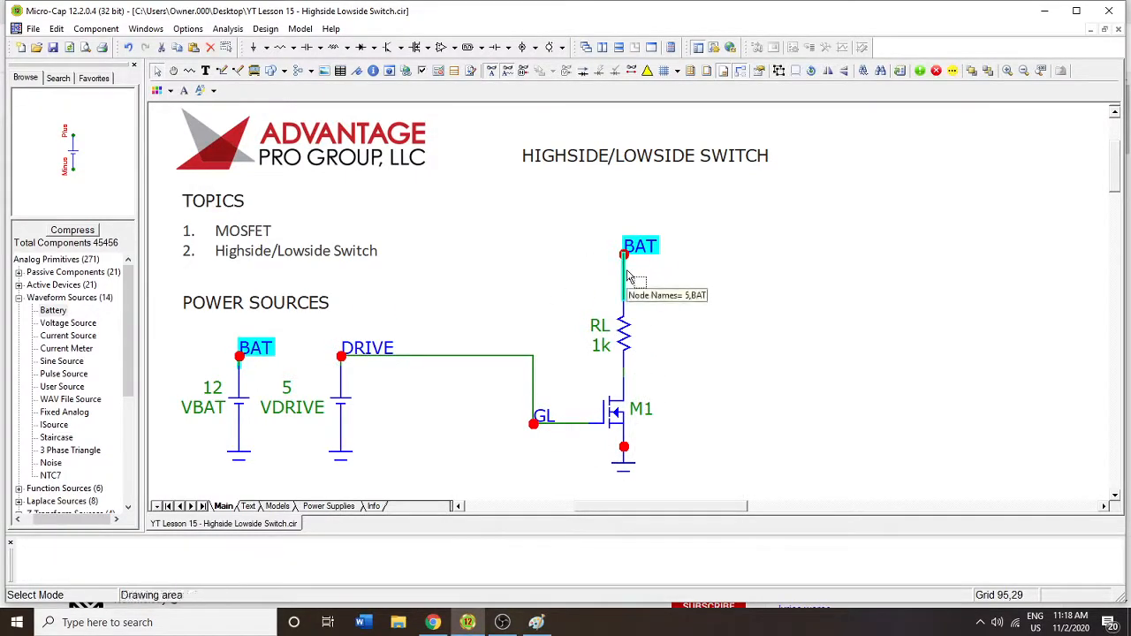
# Move the BAT label aside and place high-side P-MOSFET M2 (model 2N6806) above RL
pyautogui.moveTo(640, 256); pyautogui.dragTo(743, 223)
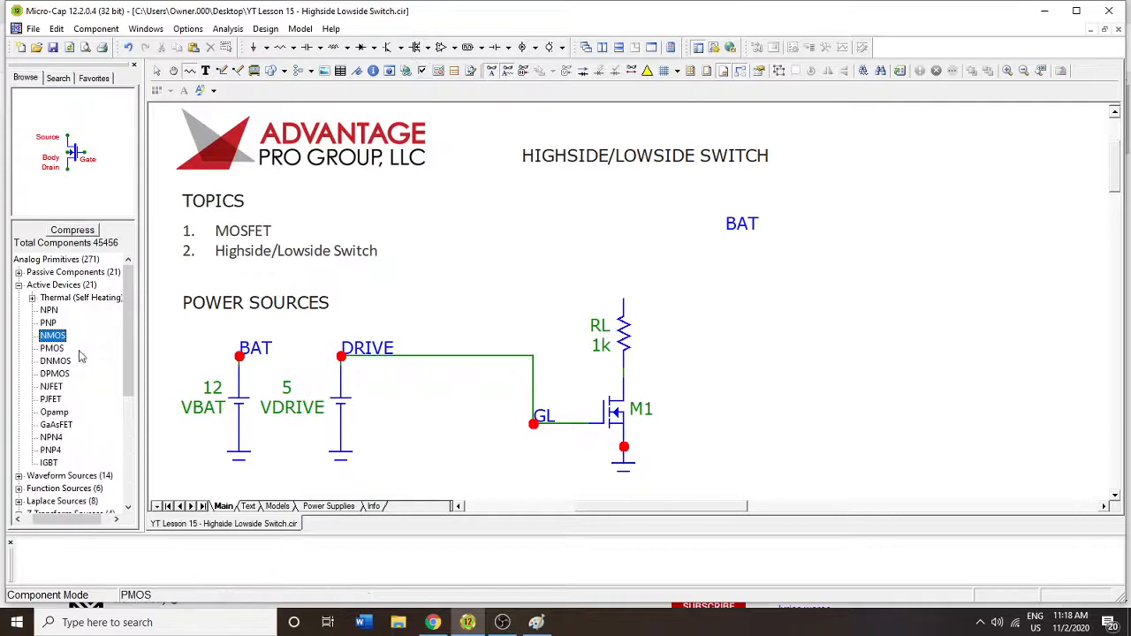
pyautogui.click(54, 375)
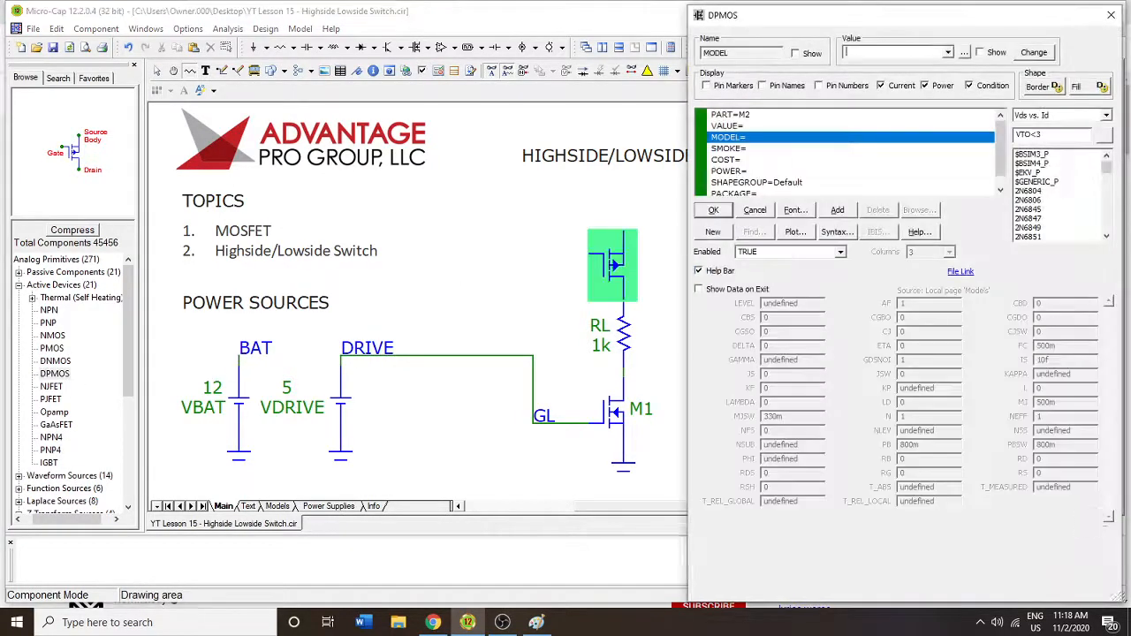
pyautogui.click(1029, 199)
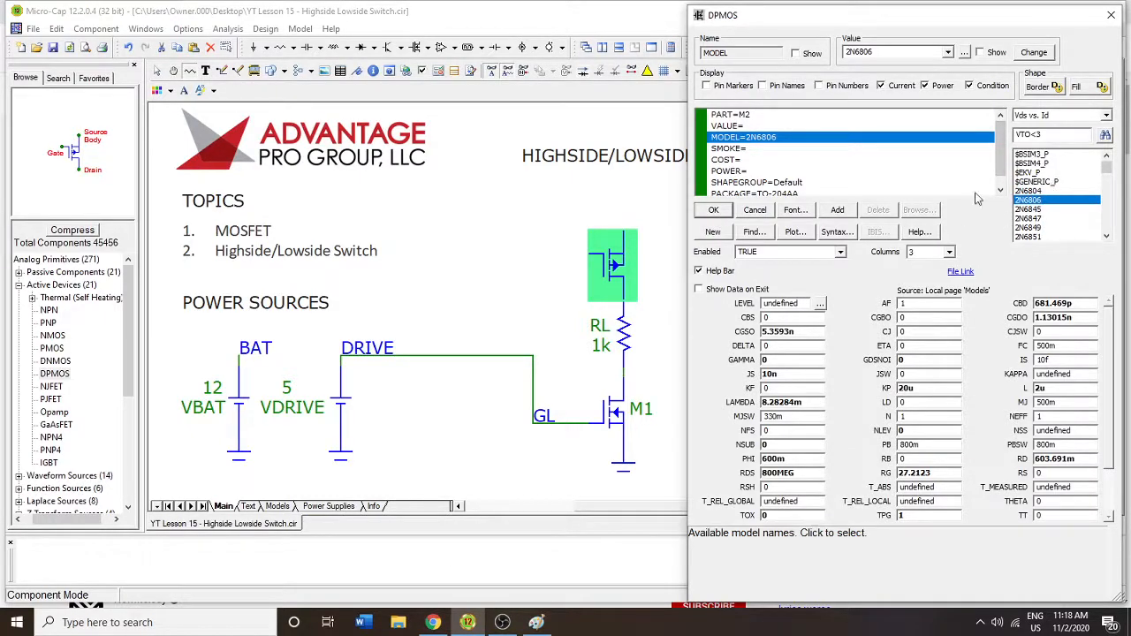
pyautogui.click(714, 208)
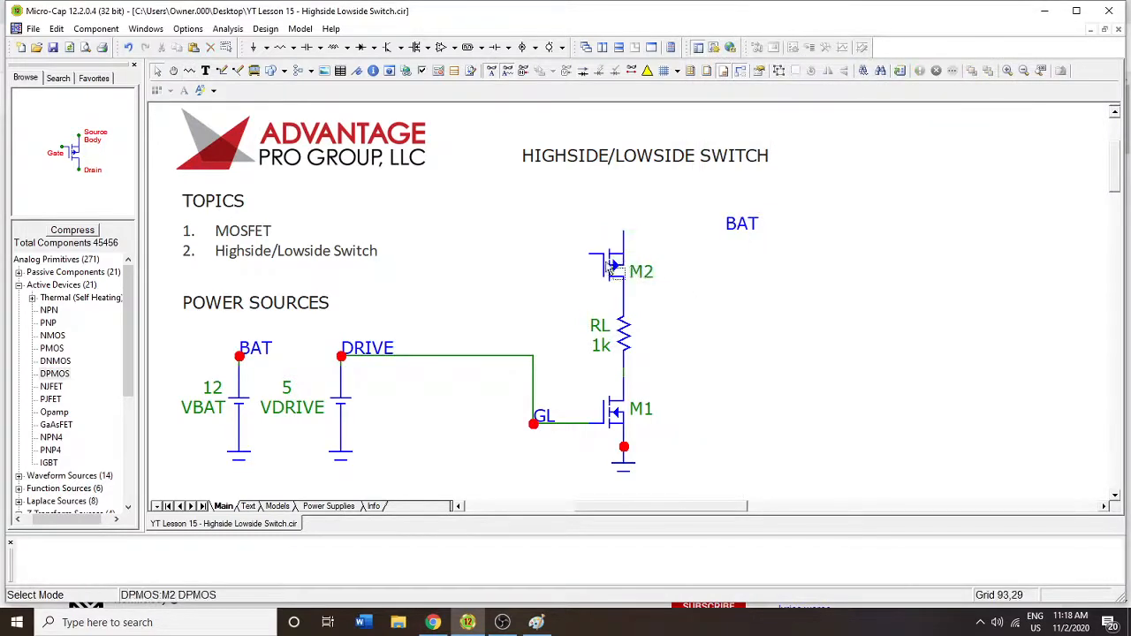
# Name the gate net of high-side P-MOSFET M2 'GH' via the Wire dialog
pyautogui.click(742, 222)
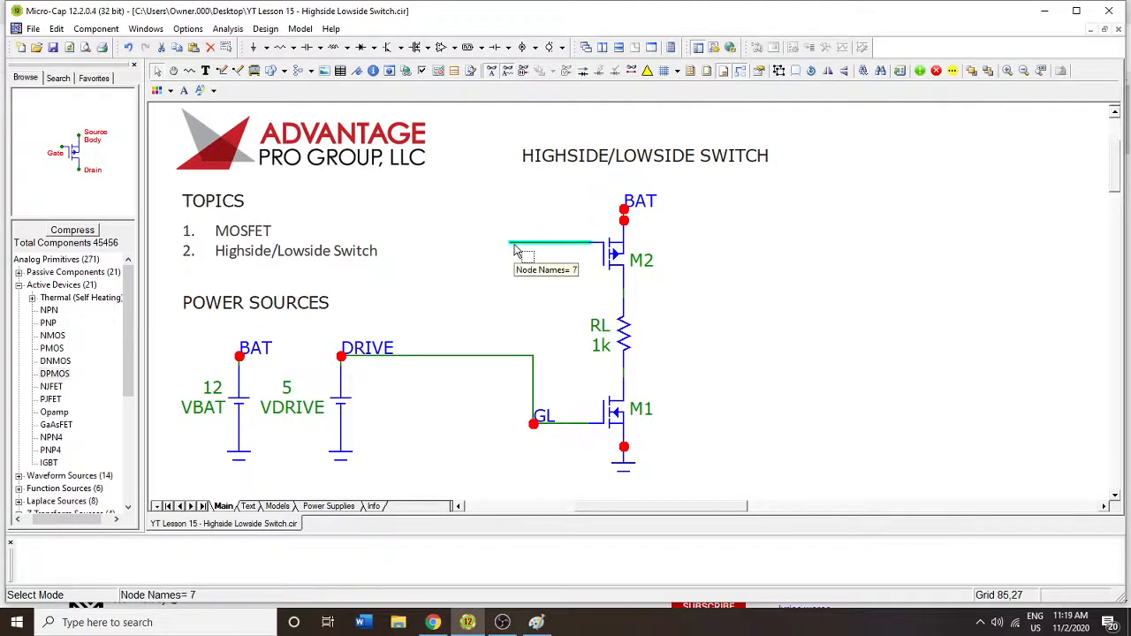
pyautogui.doubleClick(548, 248)
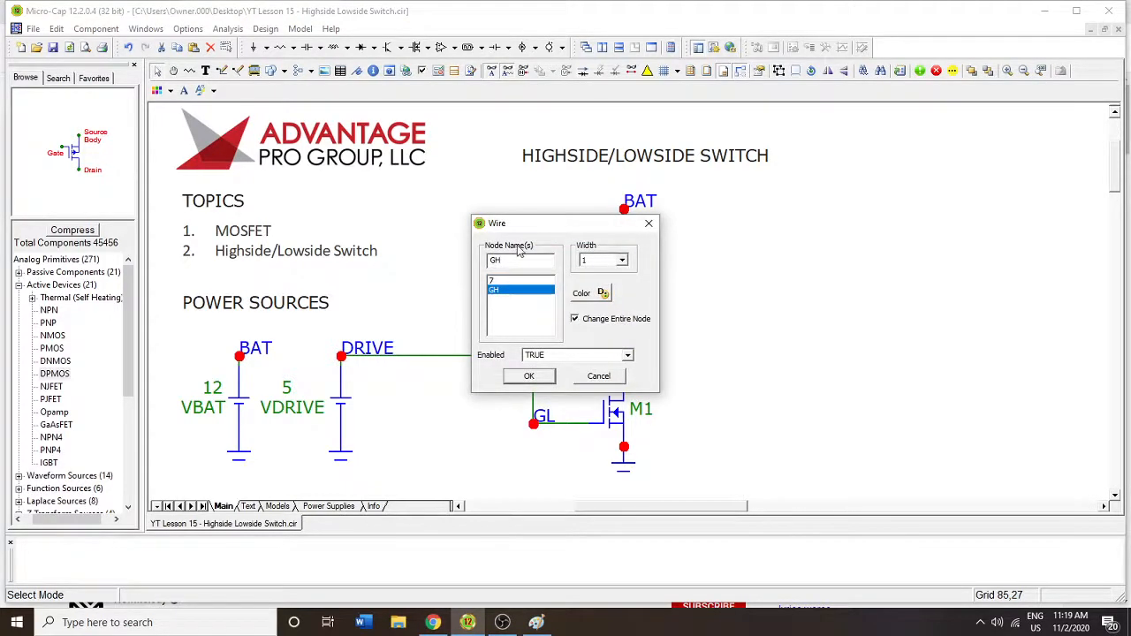
pyautogui.click(527, 375)
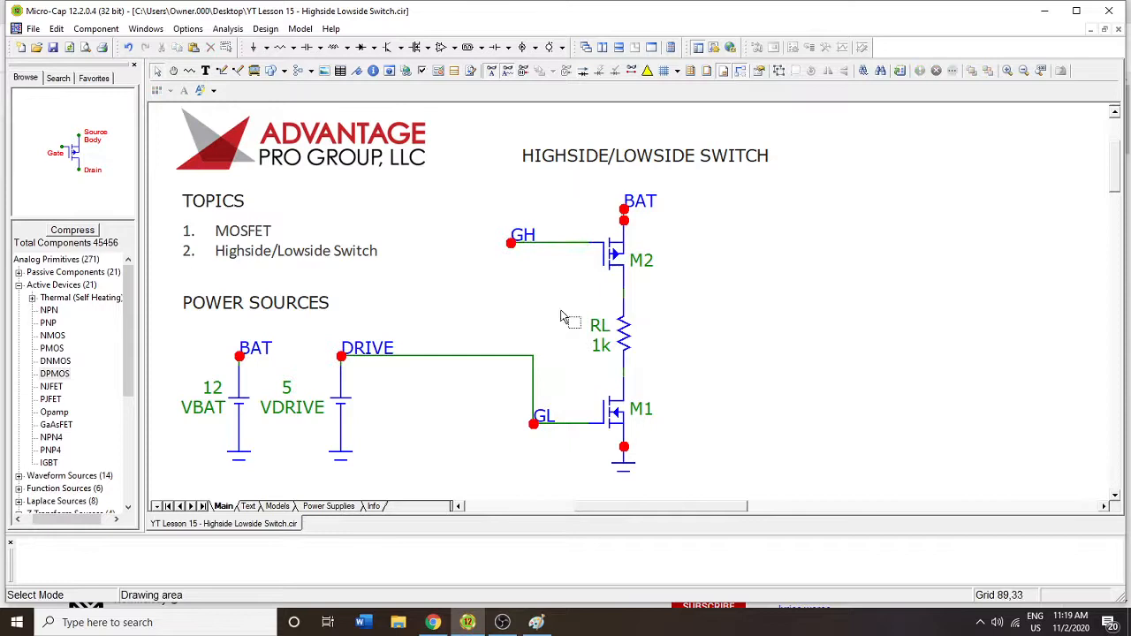
pyautogui.click(575, 246)
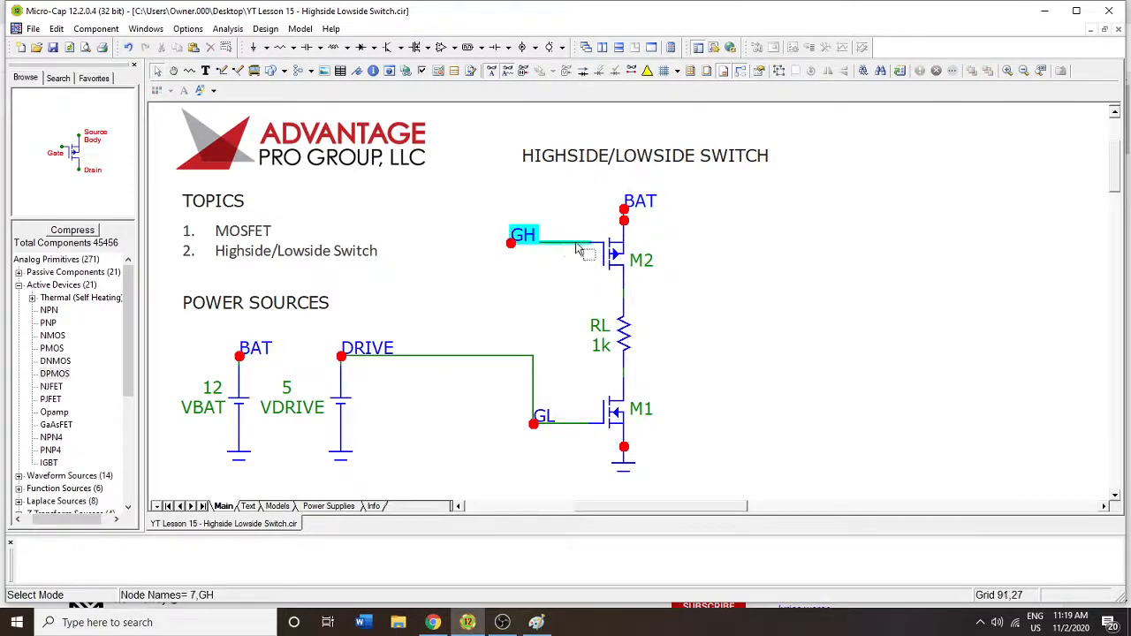
pyautogui.moveTo(566, 246)
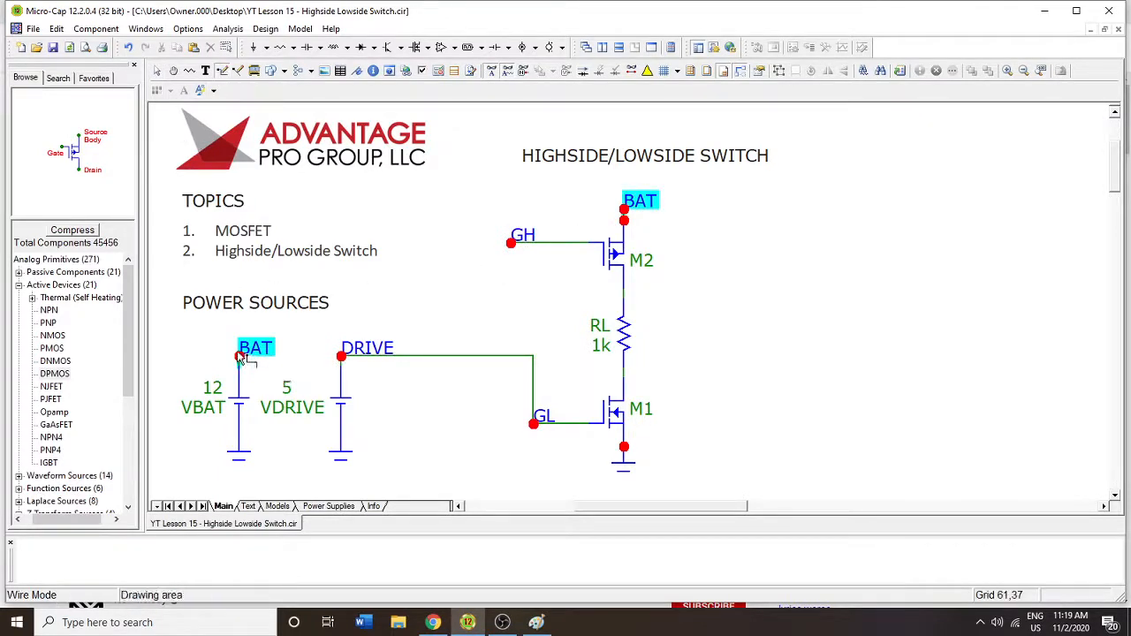
pyautogui.moveTo(509, 322)
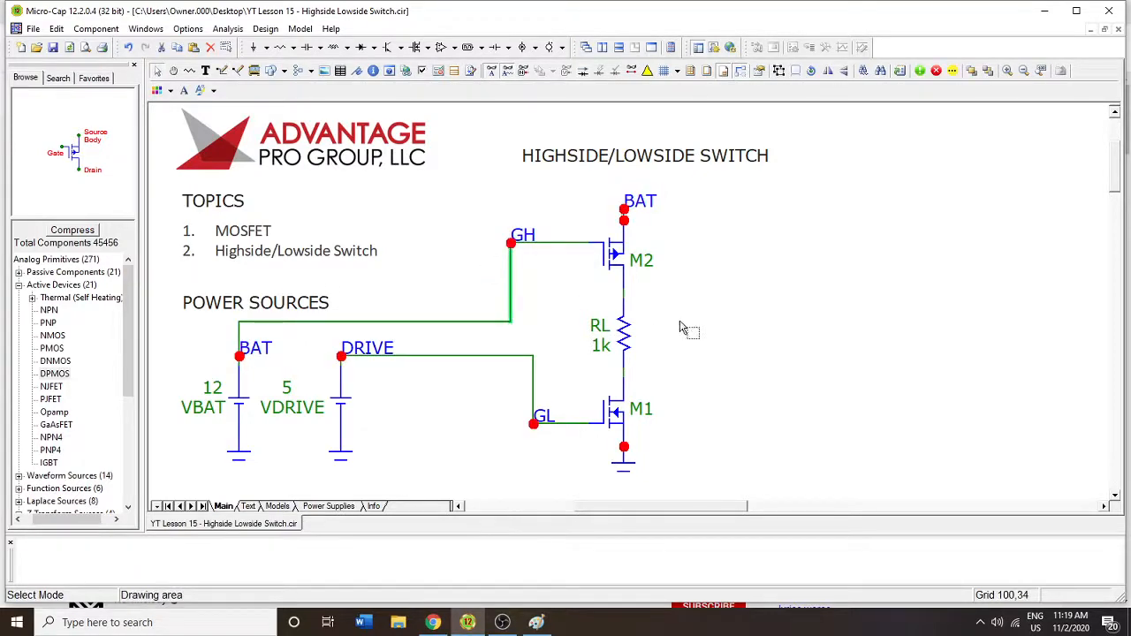
pyautogui.moveTo(485, 300)
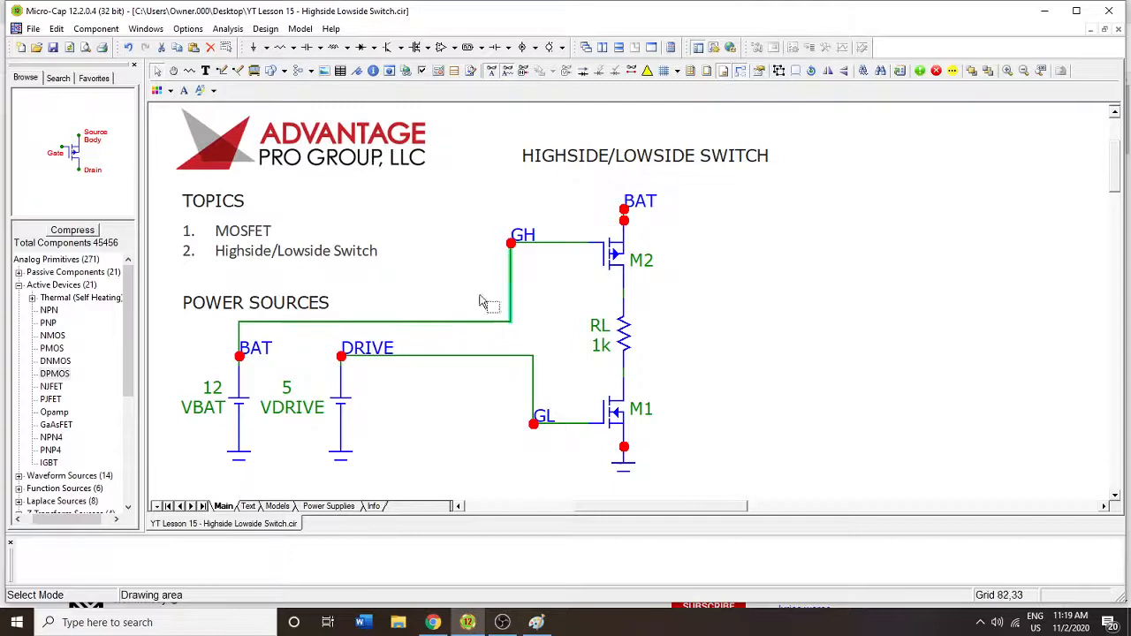
pyautogui.moveTo(628, 221)
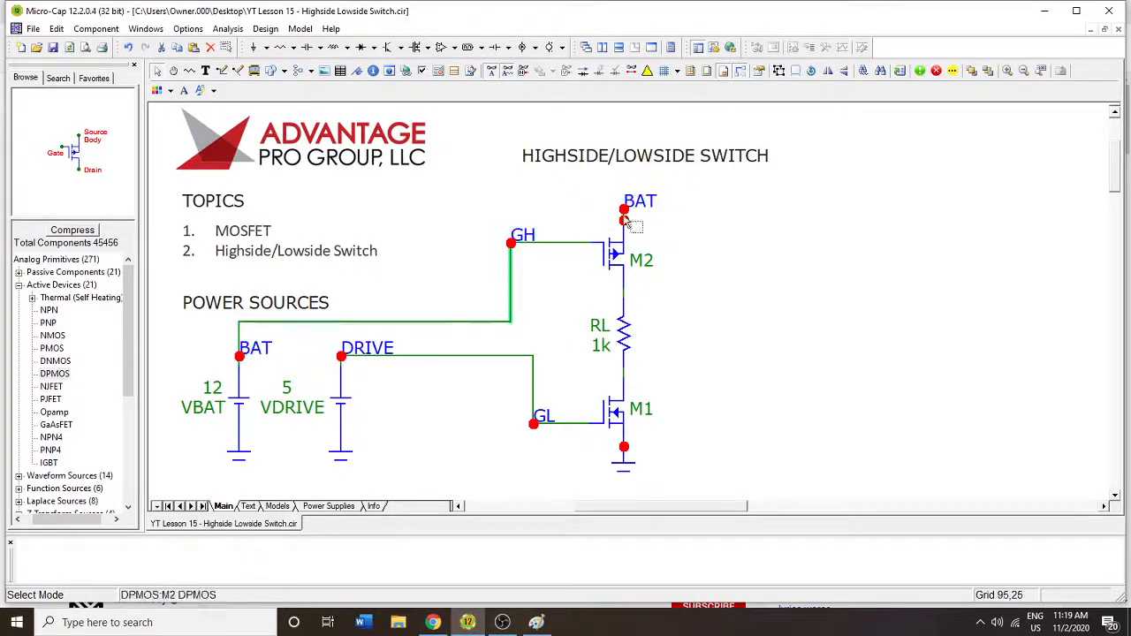
# Wire gate node GH to the BAT supply node, then select low-side MOSFET M1
pyautogui.click(619, 221)
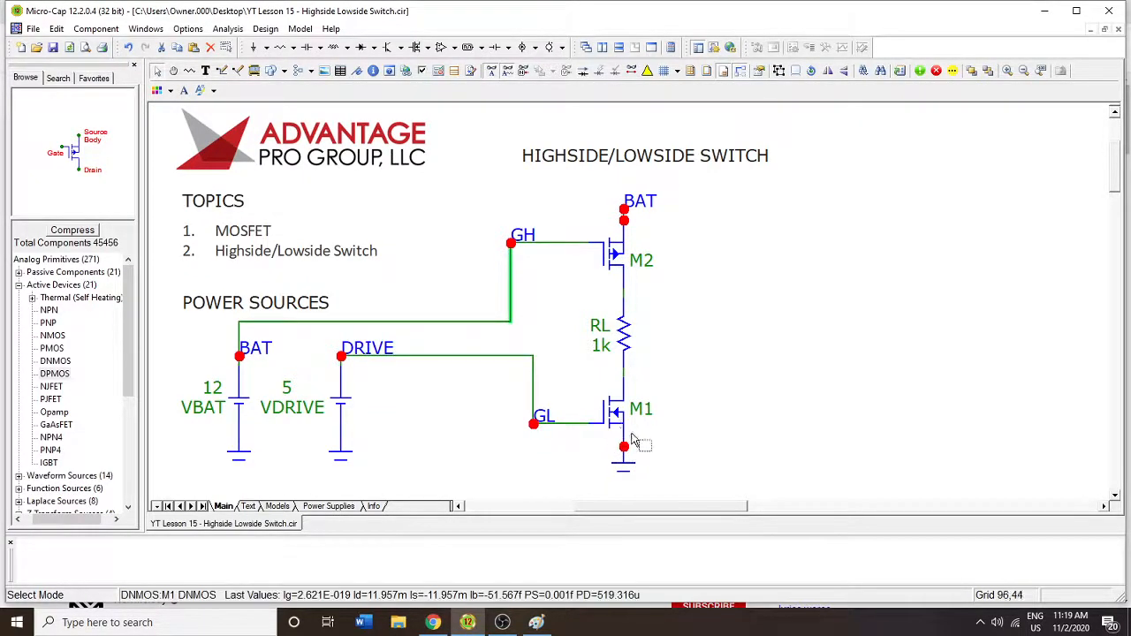
pyautogui.click(619, 411)
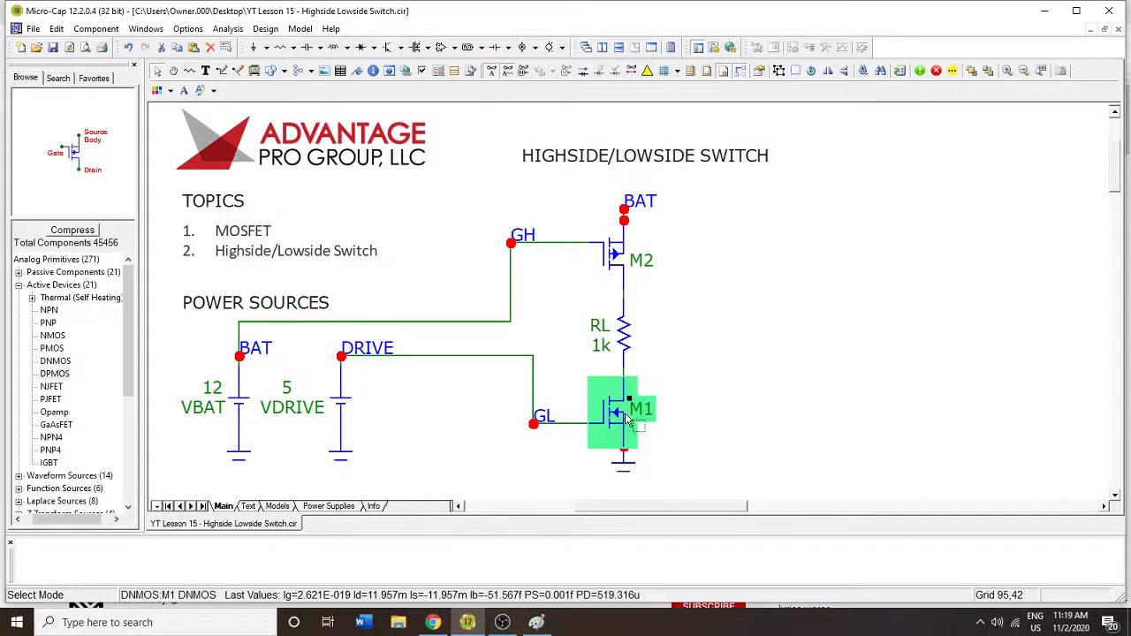
pyautogui.moveTo(626, 319)
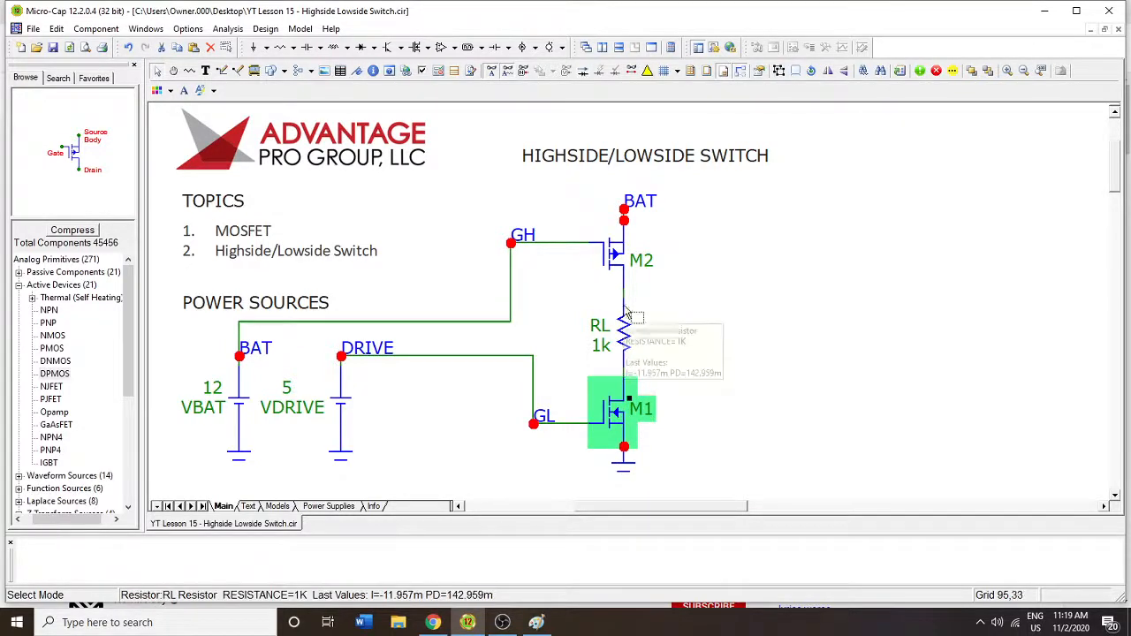
pyautogui.moveTo(637, 292)
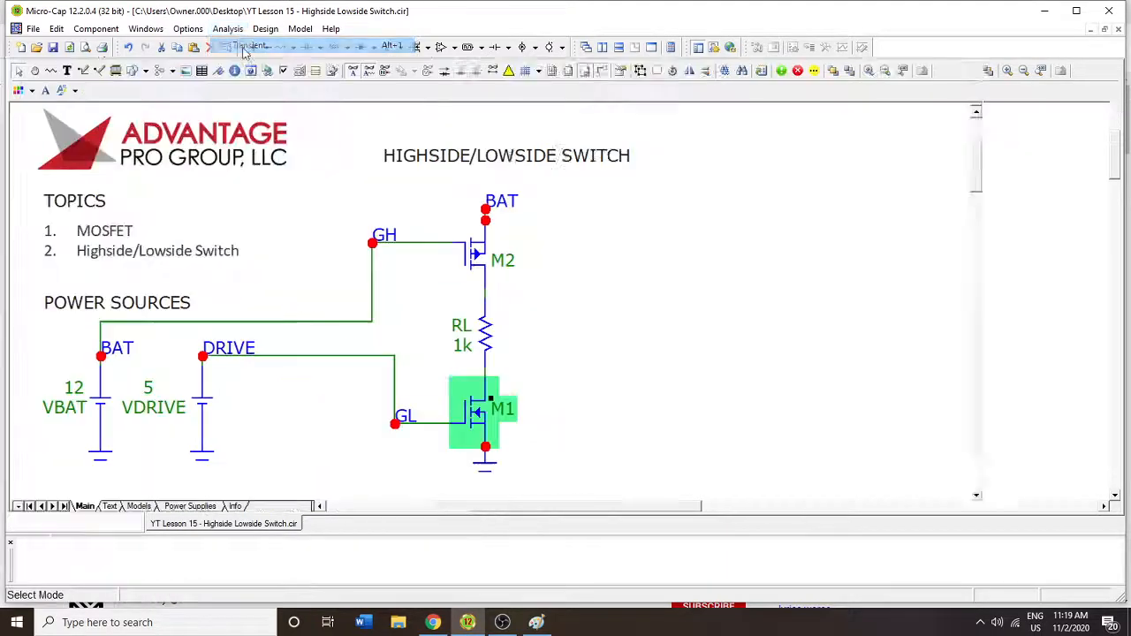
# Run a transient analysis with GH tied to BAT, showing only about 15 nA through RL
pyautogui.click(230, 29)
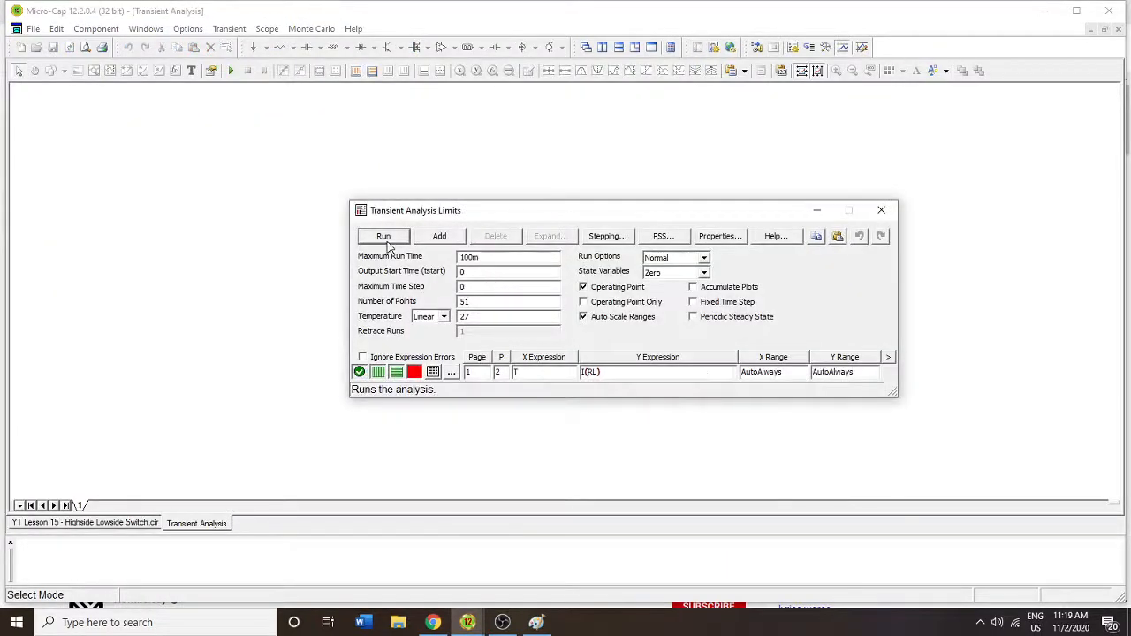
pyautogui.click(383, 237)
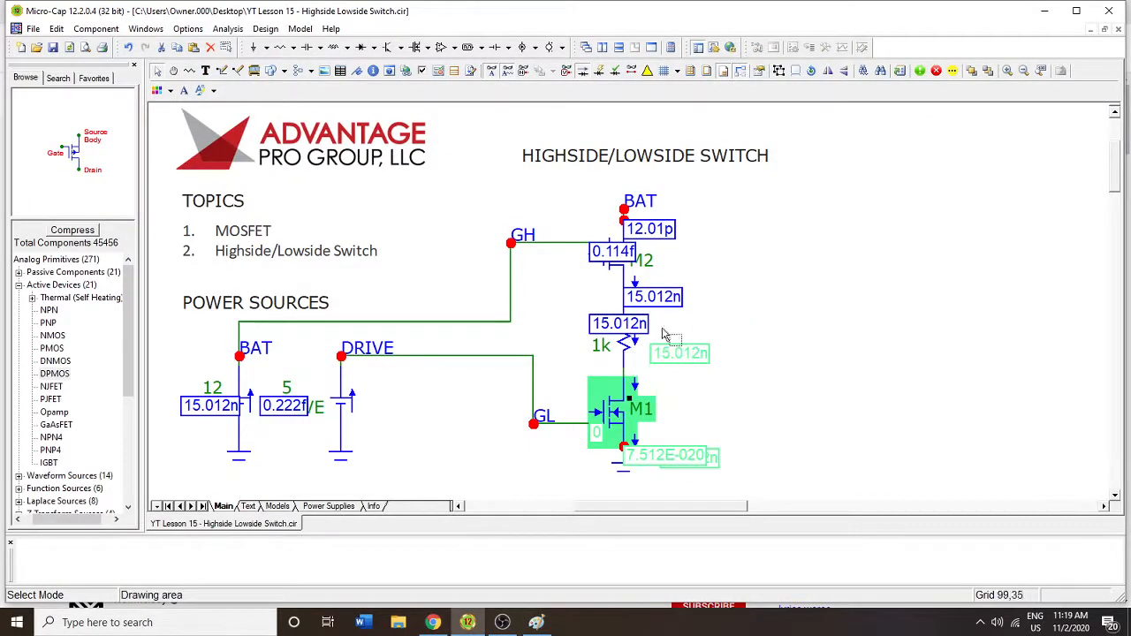
pyautogui.moveTo(562, 439)
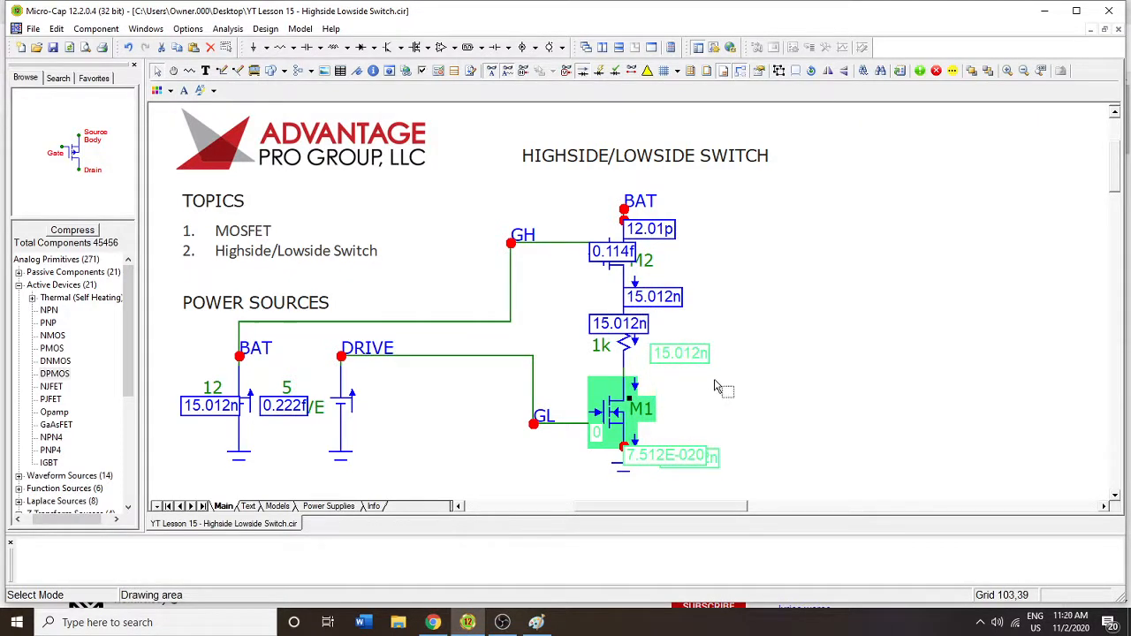
pyautogui.moveTo(696, 382)
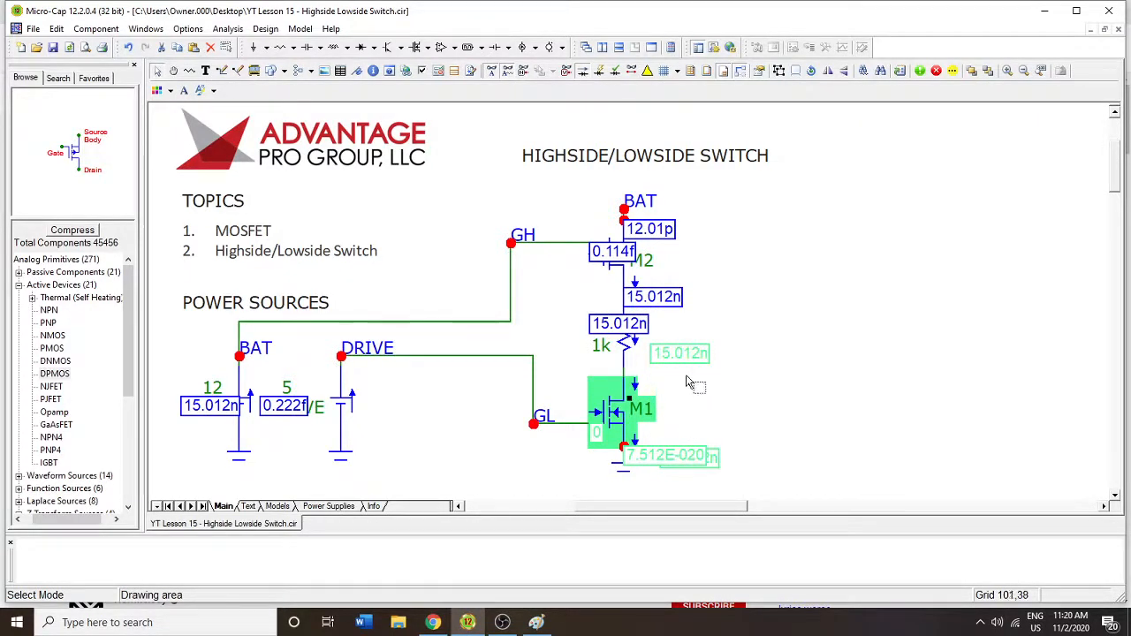
pyautogui.moveTo(644, 390)
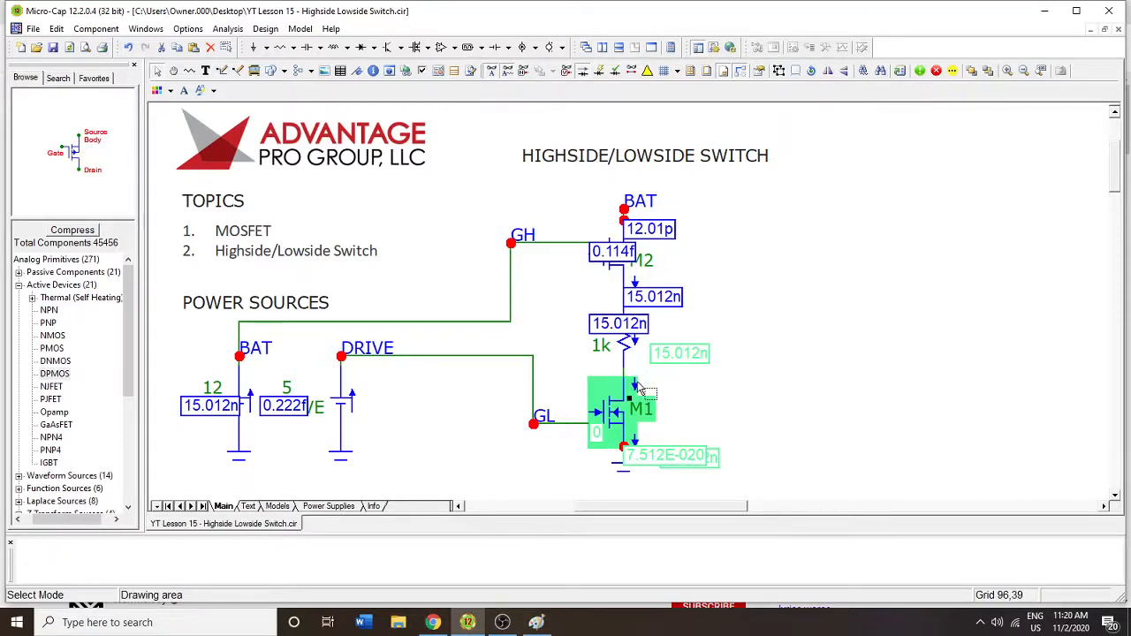
pyautogui.moveTo(690, 393)
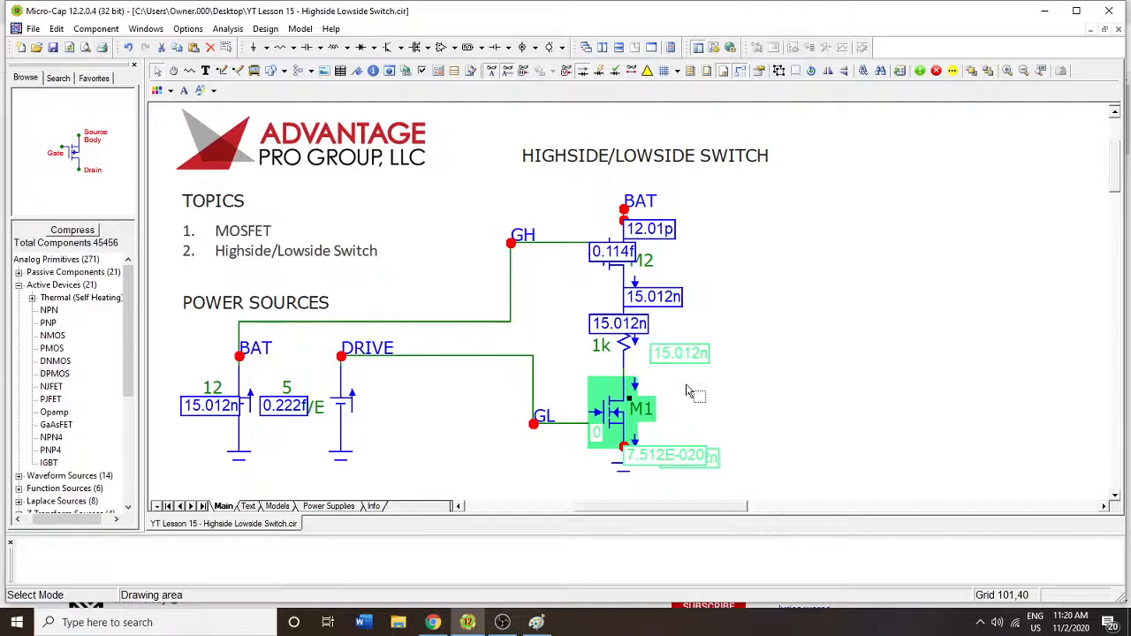
pyautogui.moveTo(680, 381)
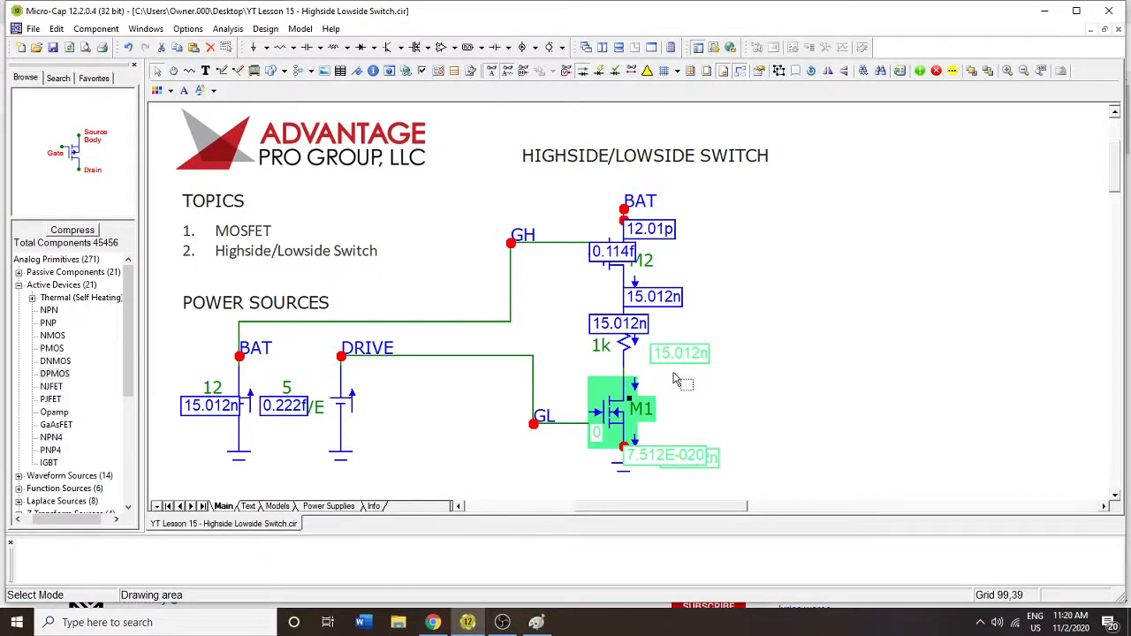
pyautogui.moveTo(623, 357)
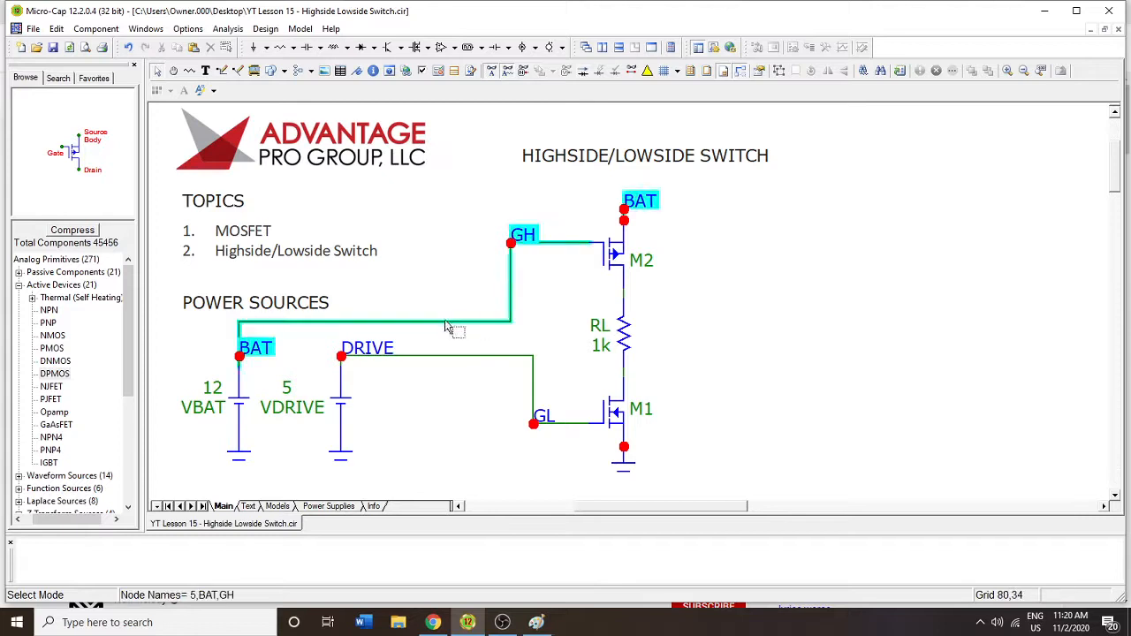
pyautogui.moveTo(442, 326)
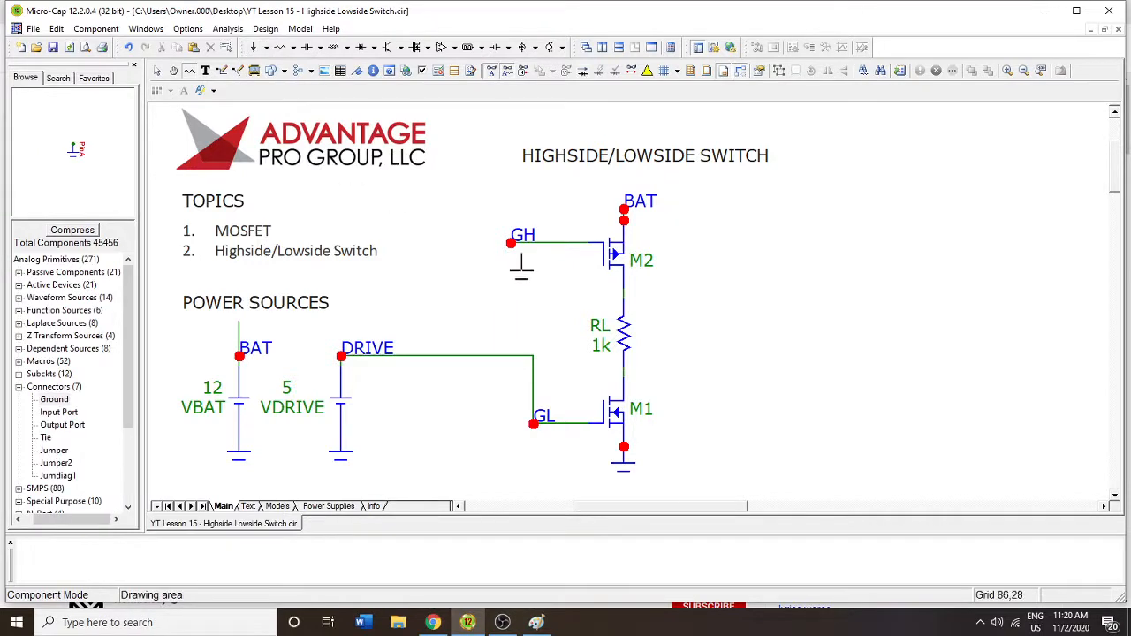
# Ground the GH gate instead of BAT and rerun the transient analysis, I(RL) near −11.95 mA
pyautogui.click(522, 265)
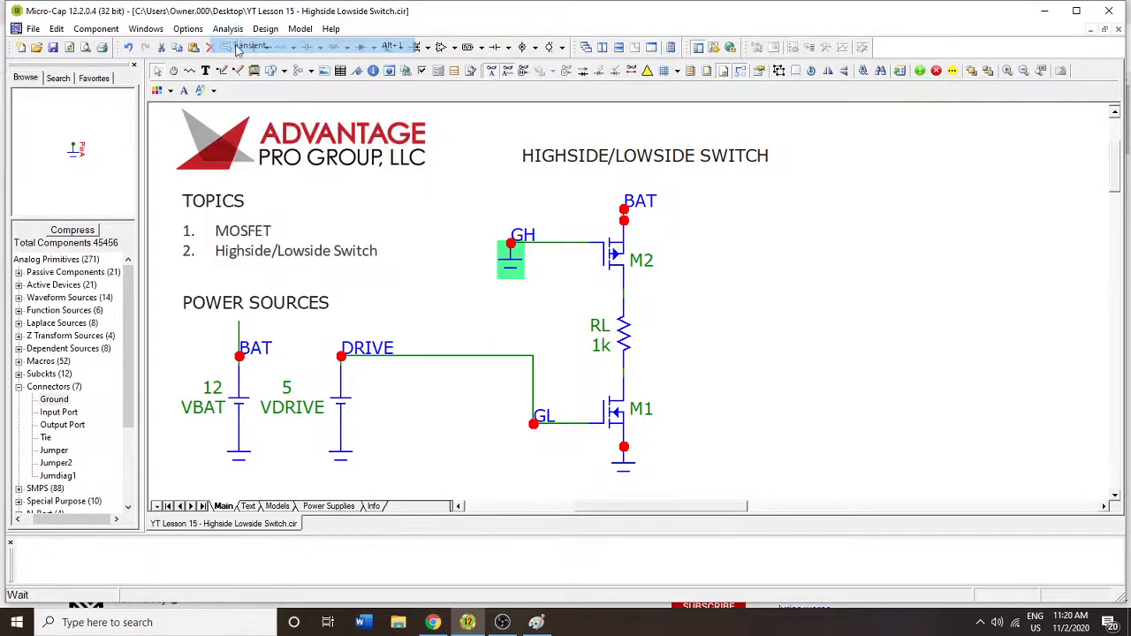
pyautogui.click(228, 28)
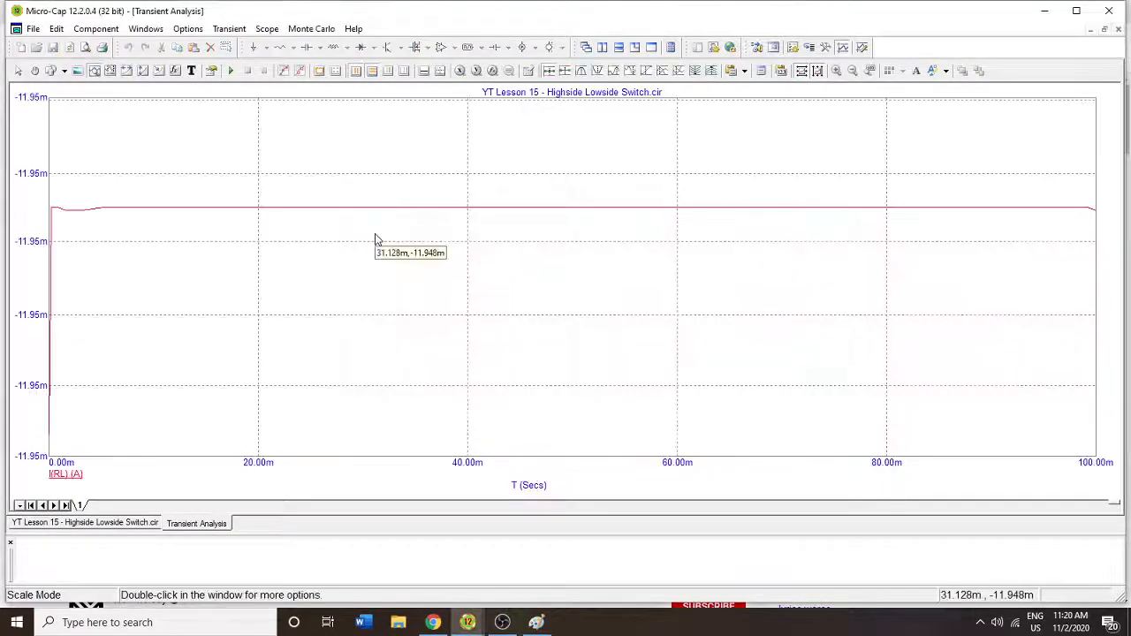
pyautogui.moveTo(133, 216)
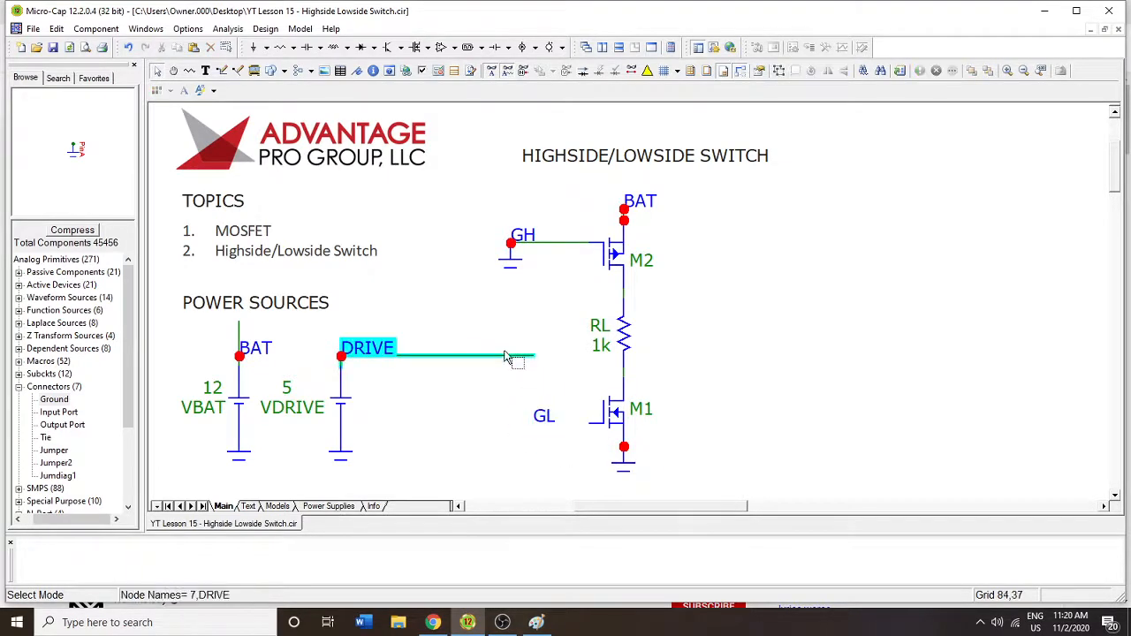
# Replace the DRIVE wire with a ground on GL, run the transient analysis, then return to the schematic
pyautogui.click(340, 452)
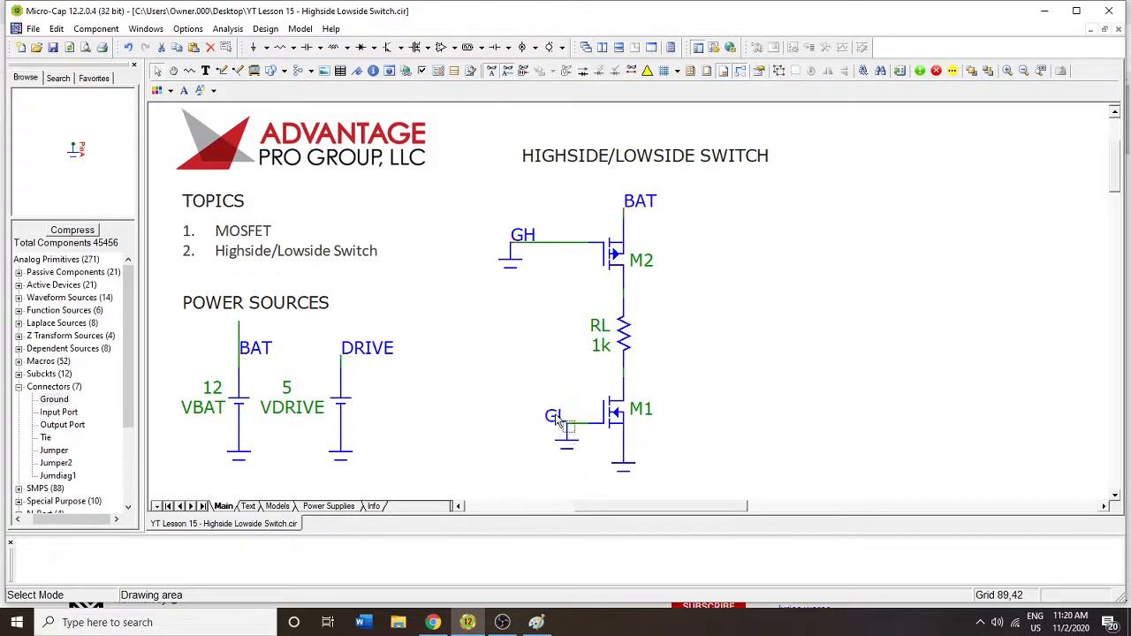
pyautogui.click(580, 416)
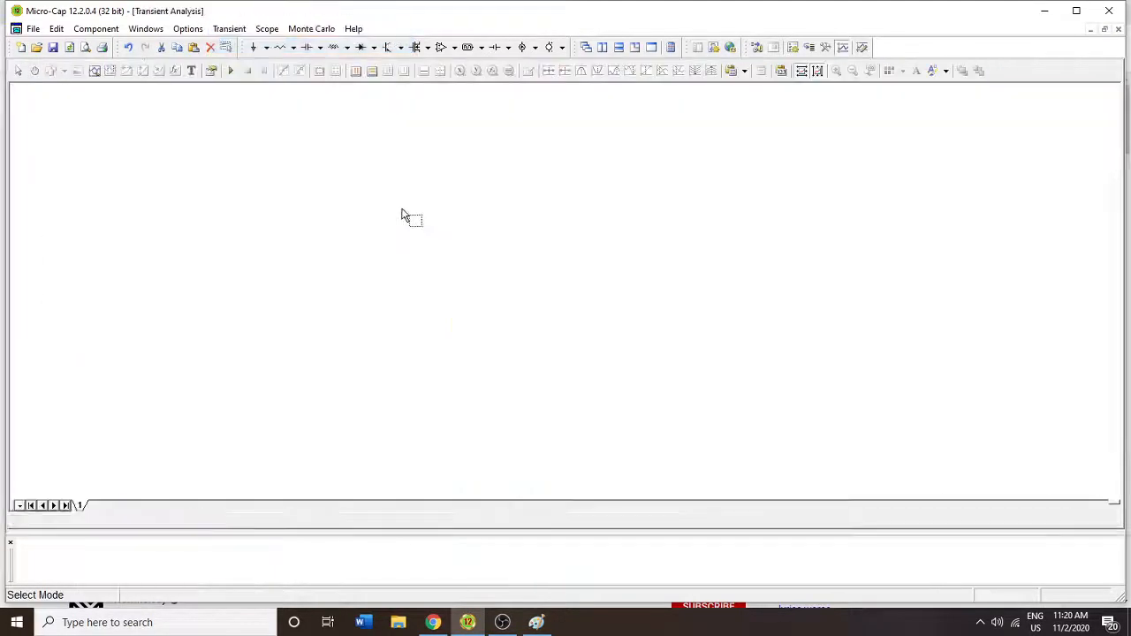
pyautogui.click(230, 46)
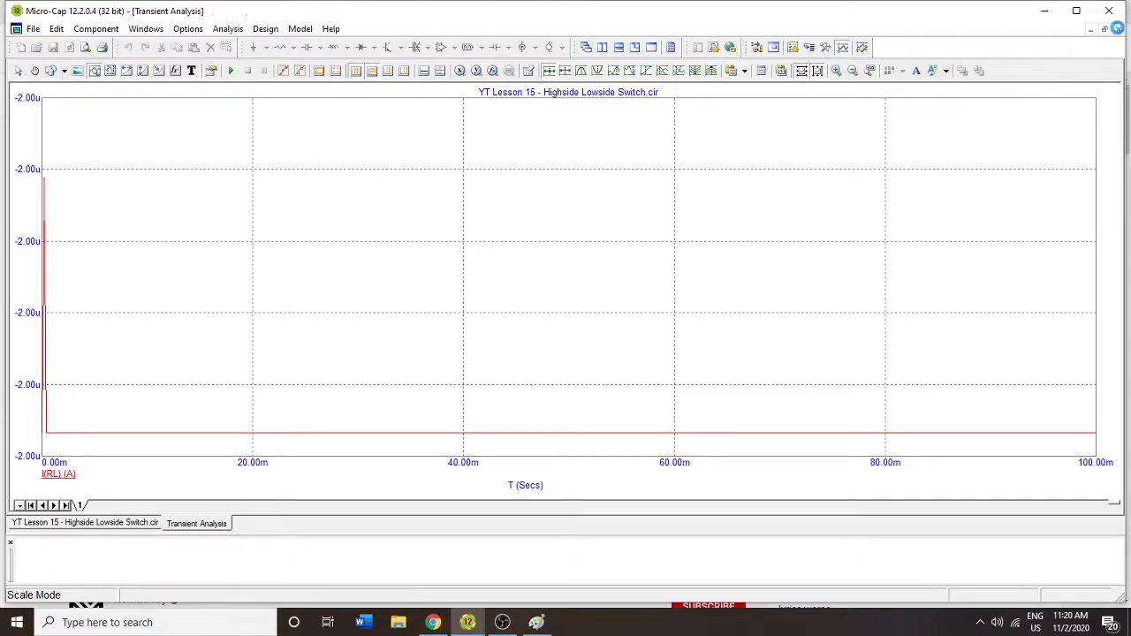
pyautogui.click(85, 523)
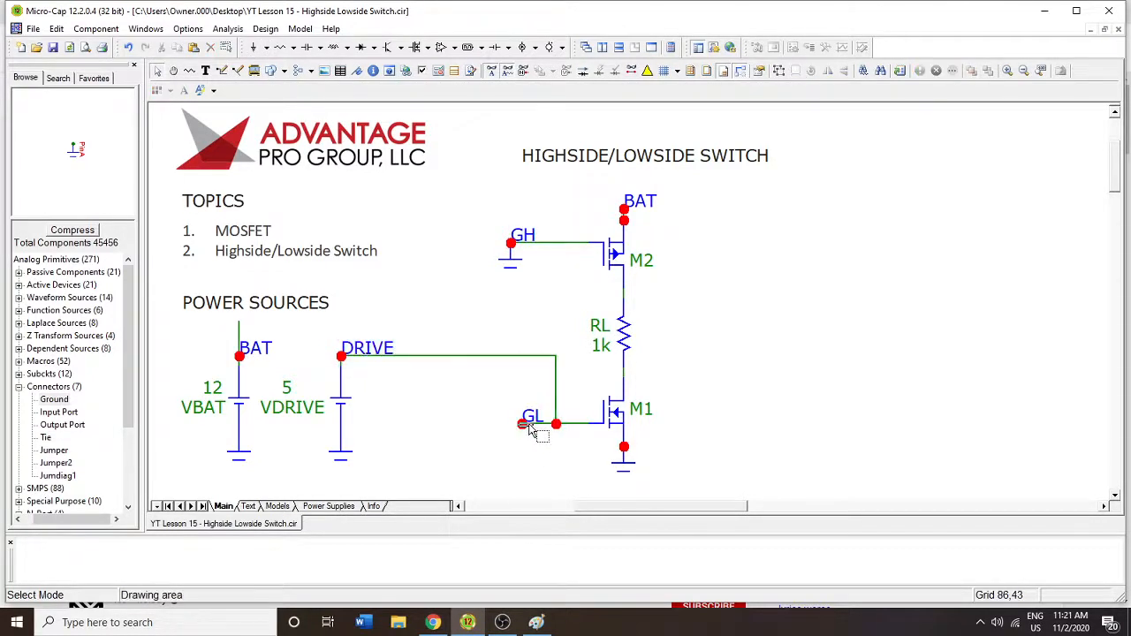
pyautogui.moveTo(428, 400)
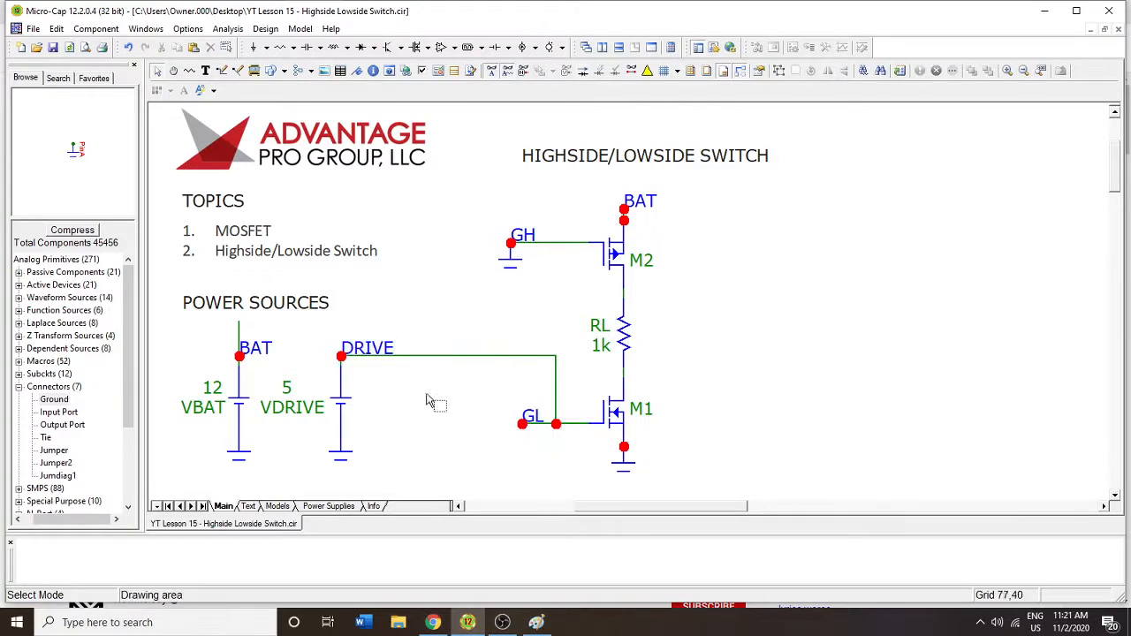
# Wire GL up to GH so DRIVE feeds both gates and run a transient analysis, I(RL) near −11.95 mA
pyautogui.click(512, 261)
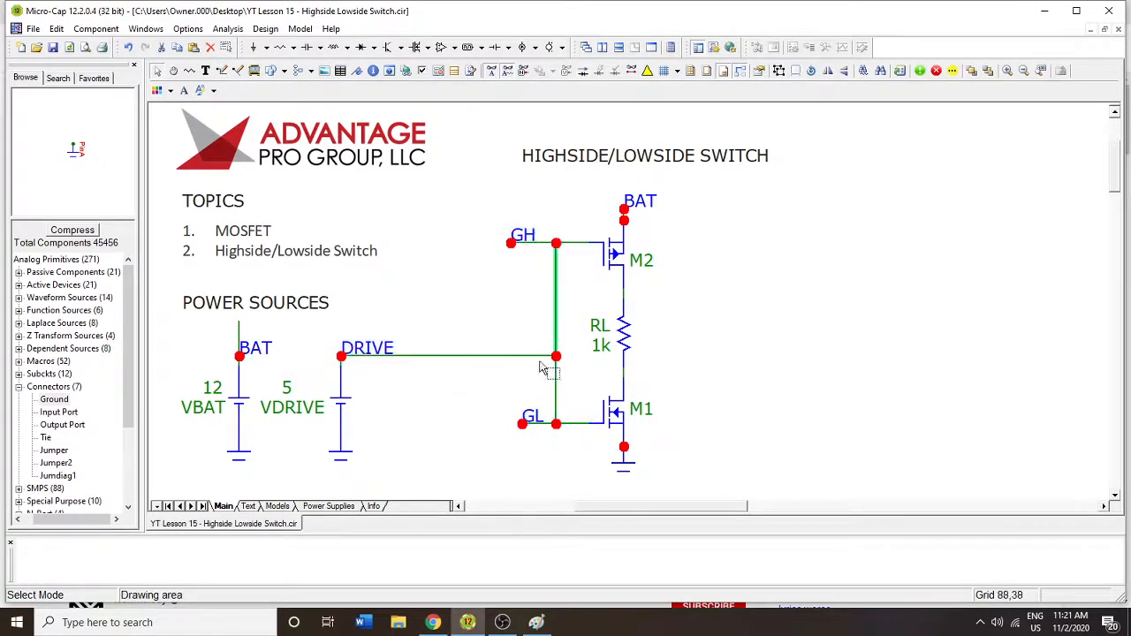
pyautogui.moveTo(407, 356)
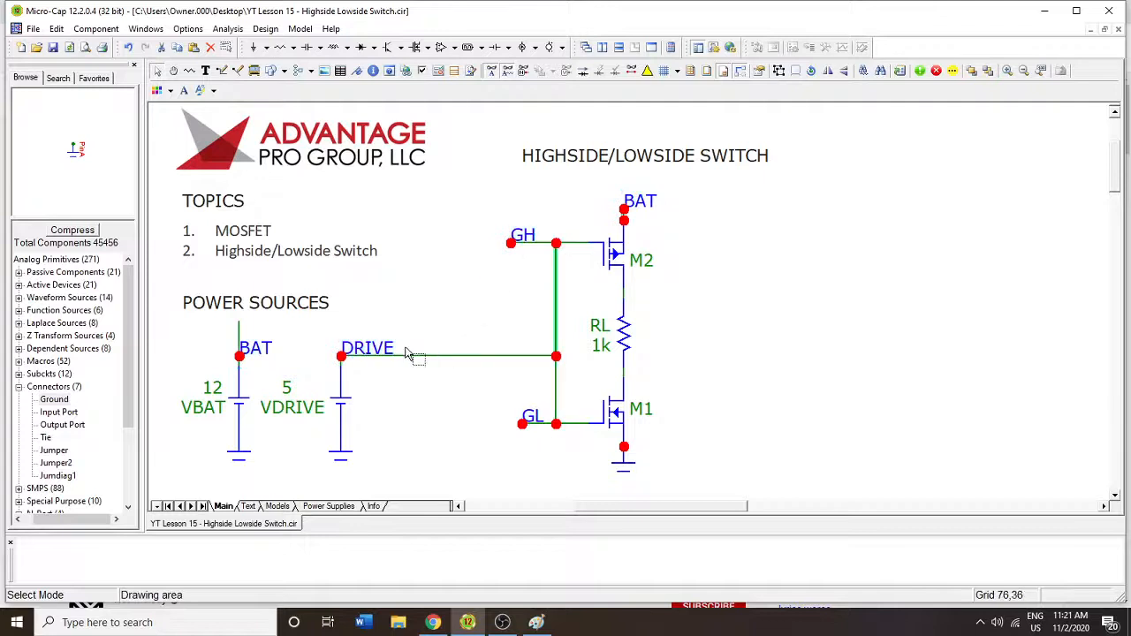
pyautogui.moveTo(598, 230)
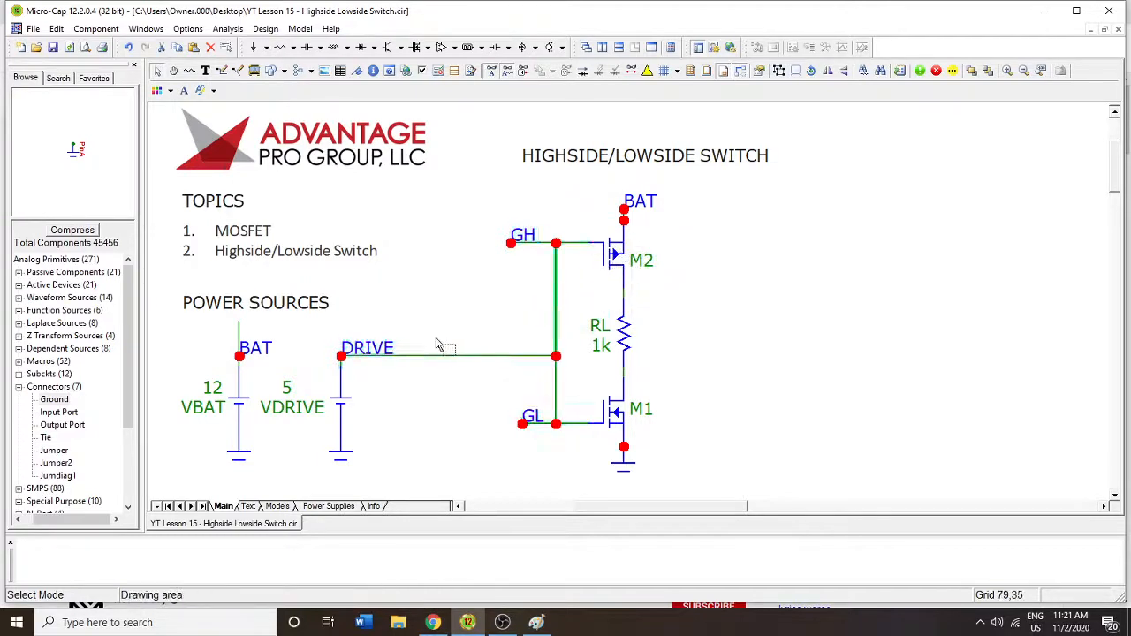
pyautogui.moveTo(390, 373)
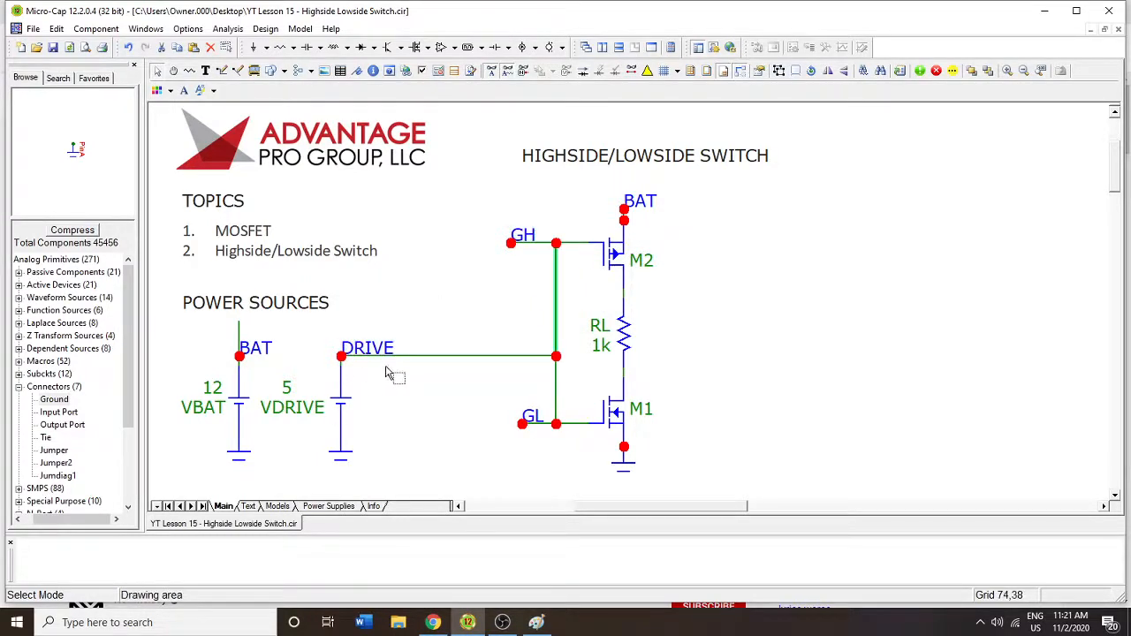
pyautogui.moveTo(517, 248)
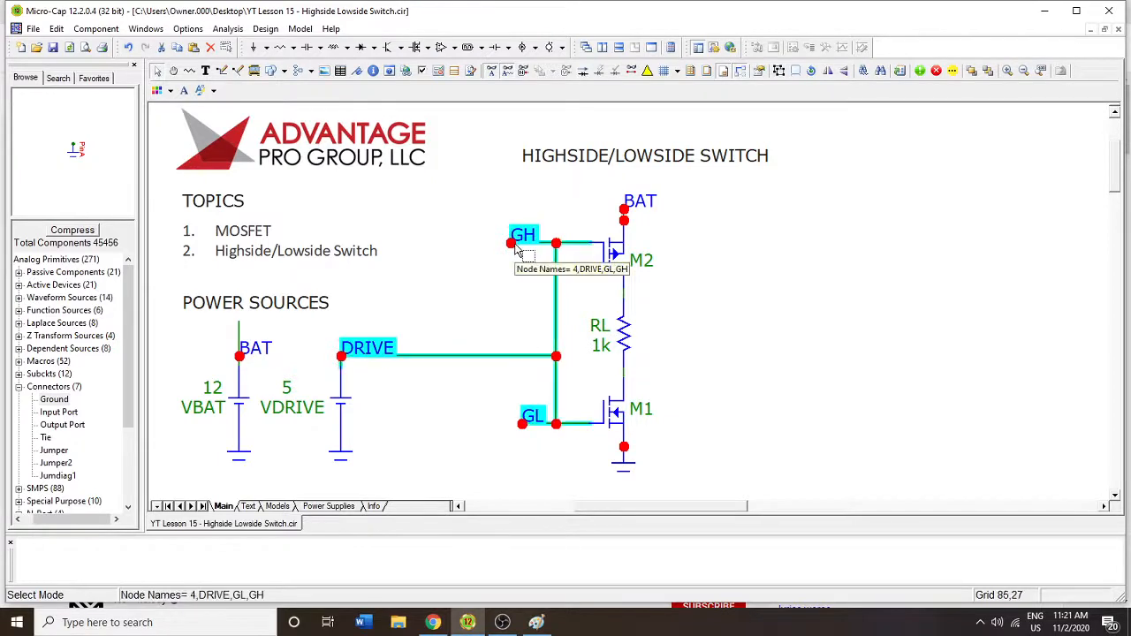
pyautogui.moveTo(615, 261)
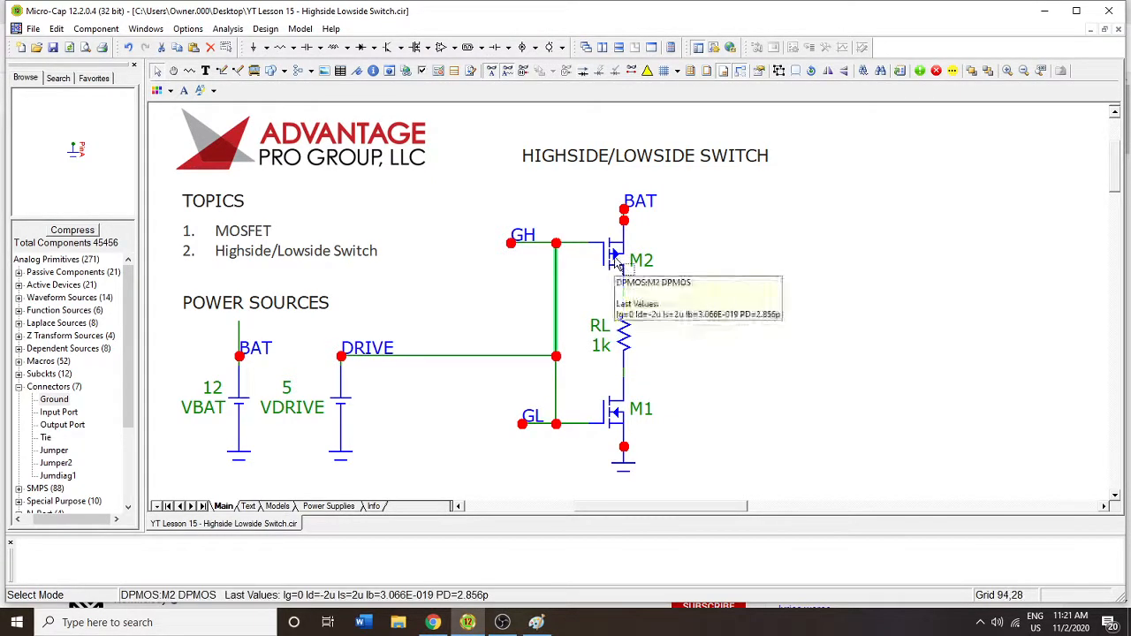
pyautogui.click(226, 28)
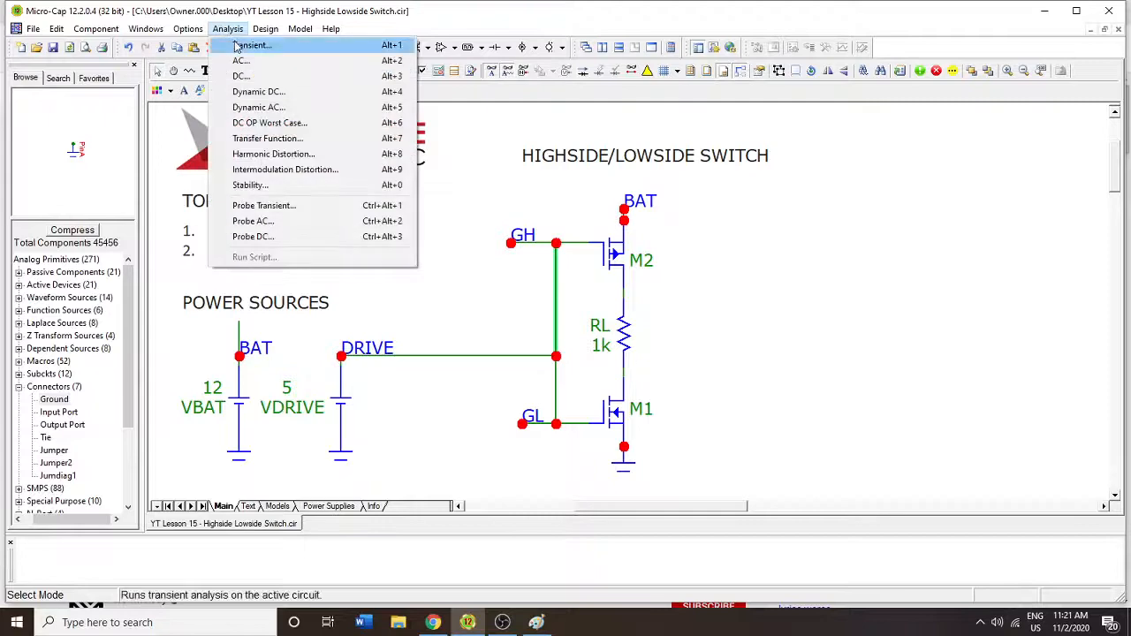
pyautogui.click(251, 46)
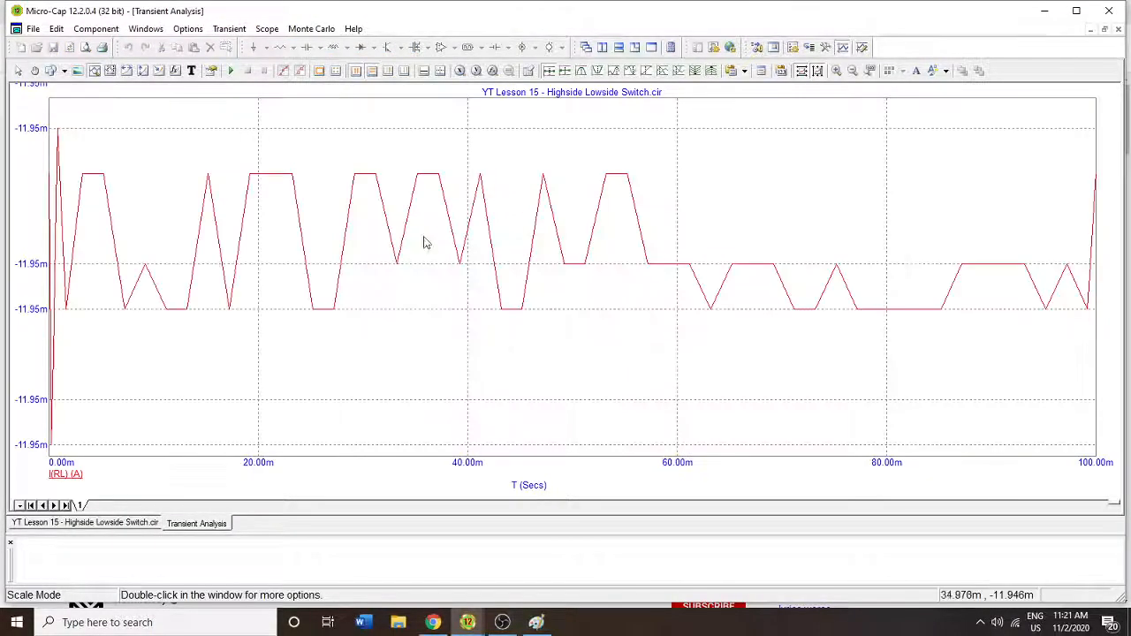
pyautogui.moveTo(792, 257)
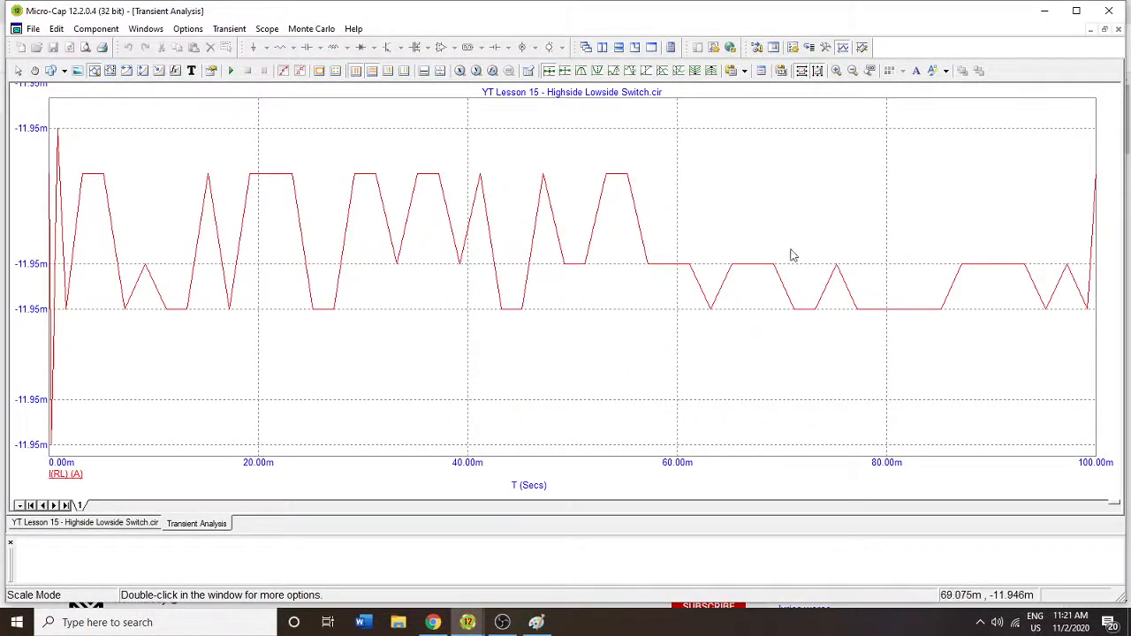
pyautogui.moveTo(849, 237)
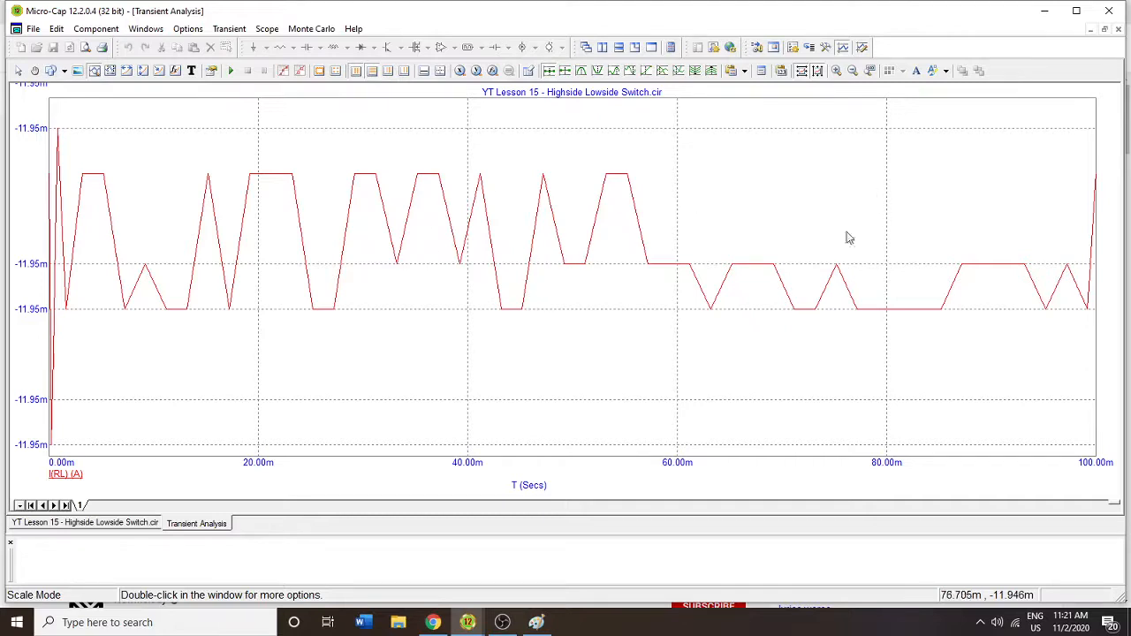
pyautogui.moveTo(31, 159)
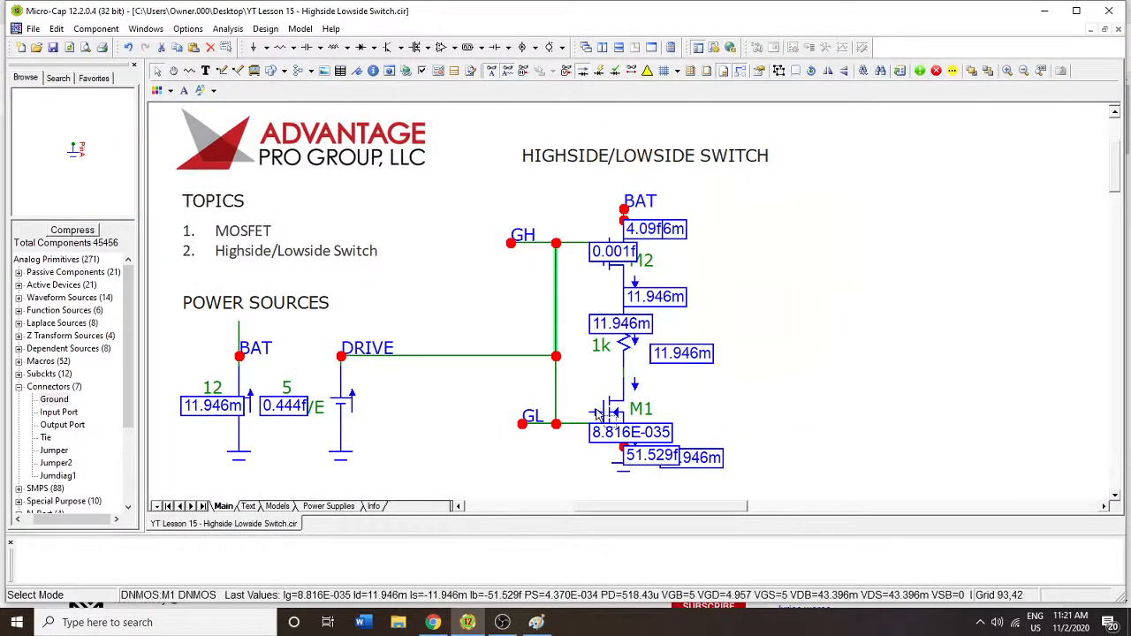
pyautogui.moveTo(438, 379)
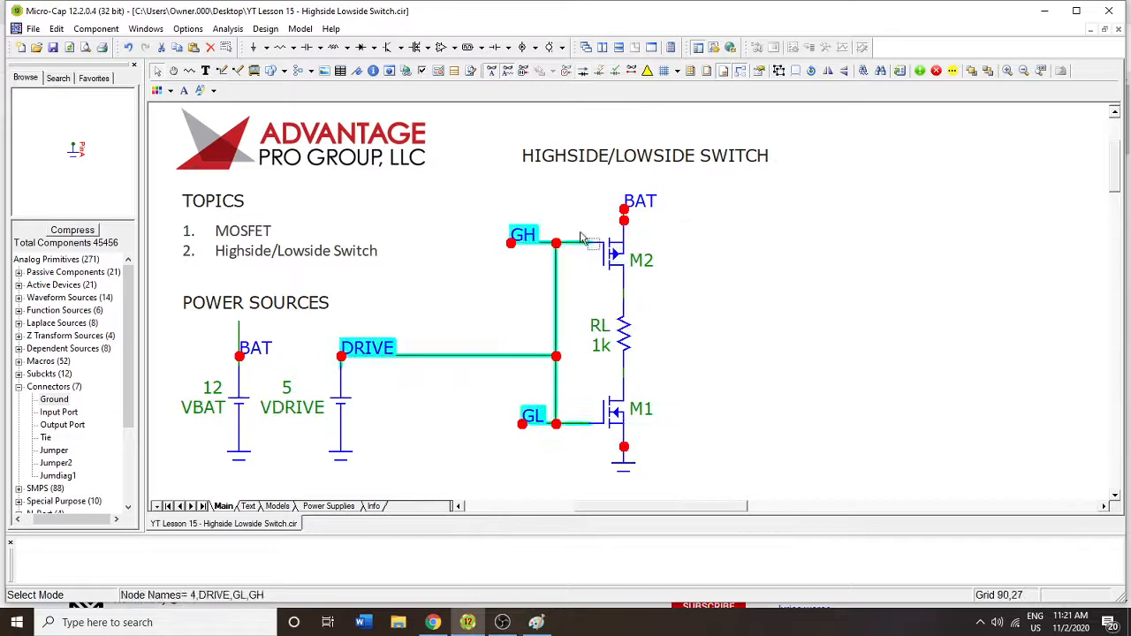
pyautogui.moveTo(491, 357)
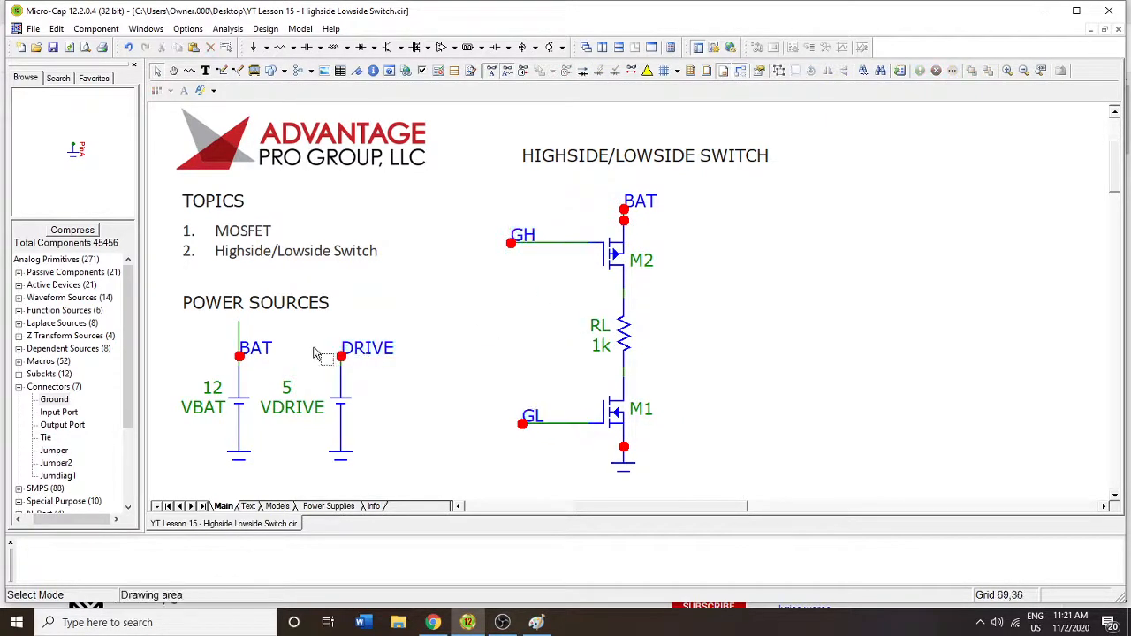
# Run the transient analysis with DRIVE detached and dismiss the 'Matrix is singular' error
pyautogui.click(156, 71)
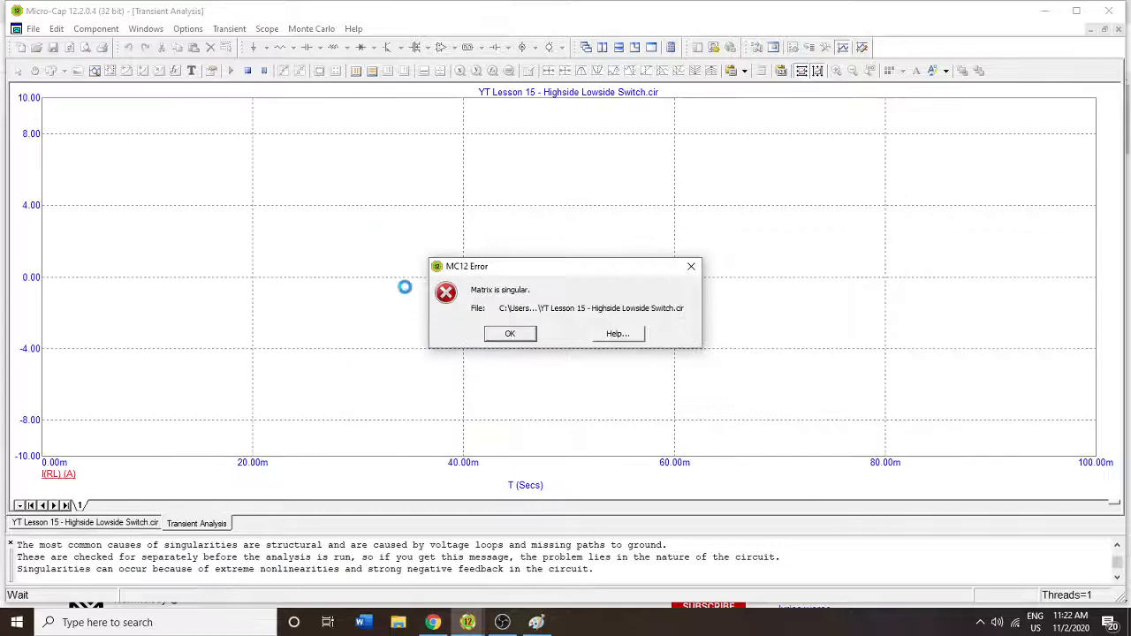
pyautogui.click(509, 333)
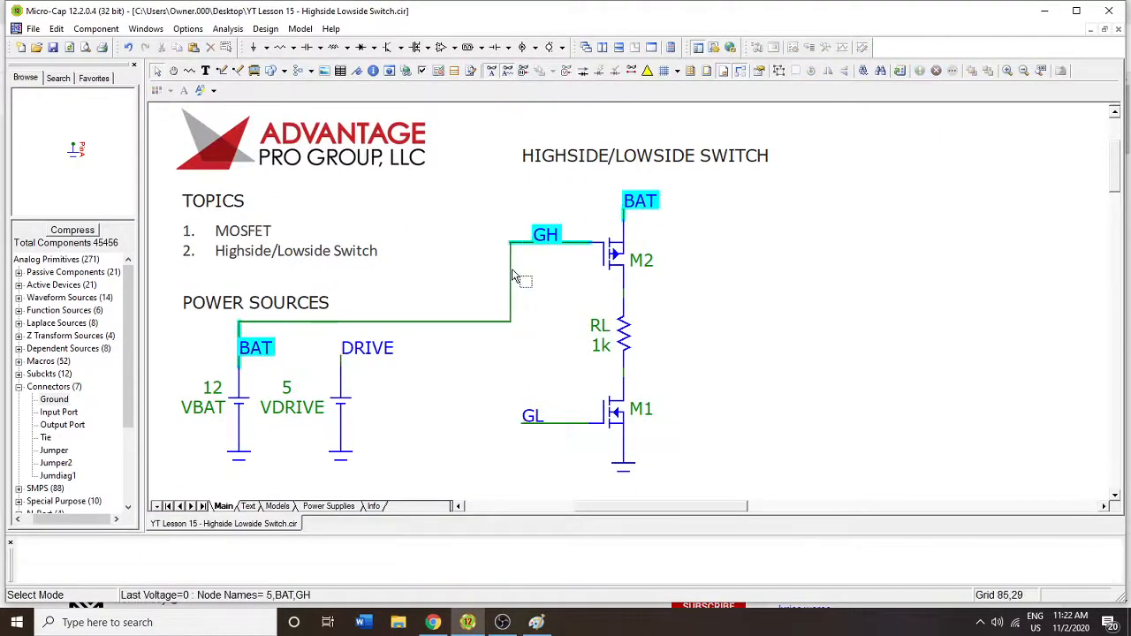
# Wire DRIVE to the low-side gate GL and rerun the transient analysis
pyautogui.click(223, 71)
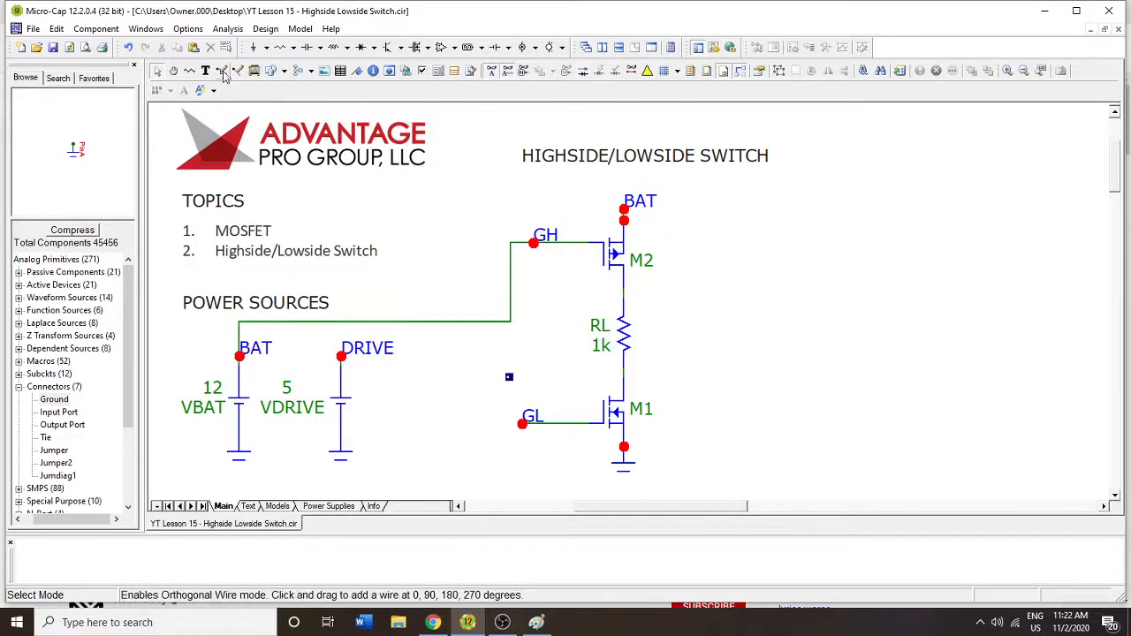
pyautogui.click(223, 71)
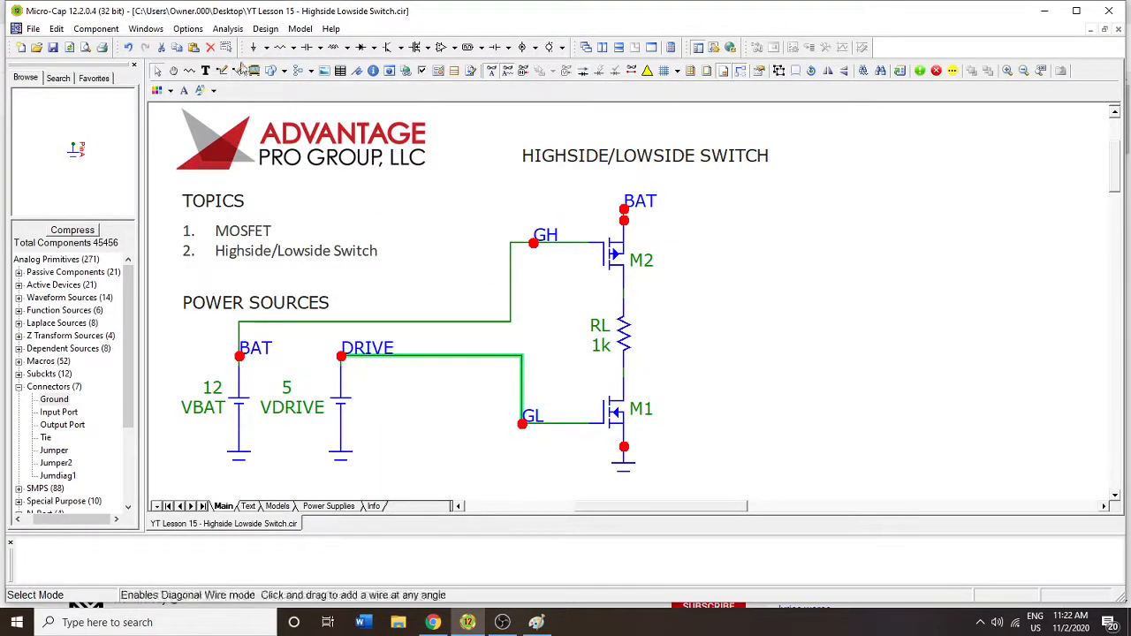
pyautogui.click(226, 28)
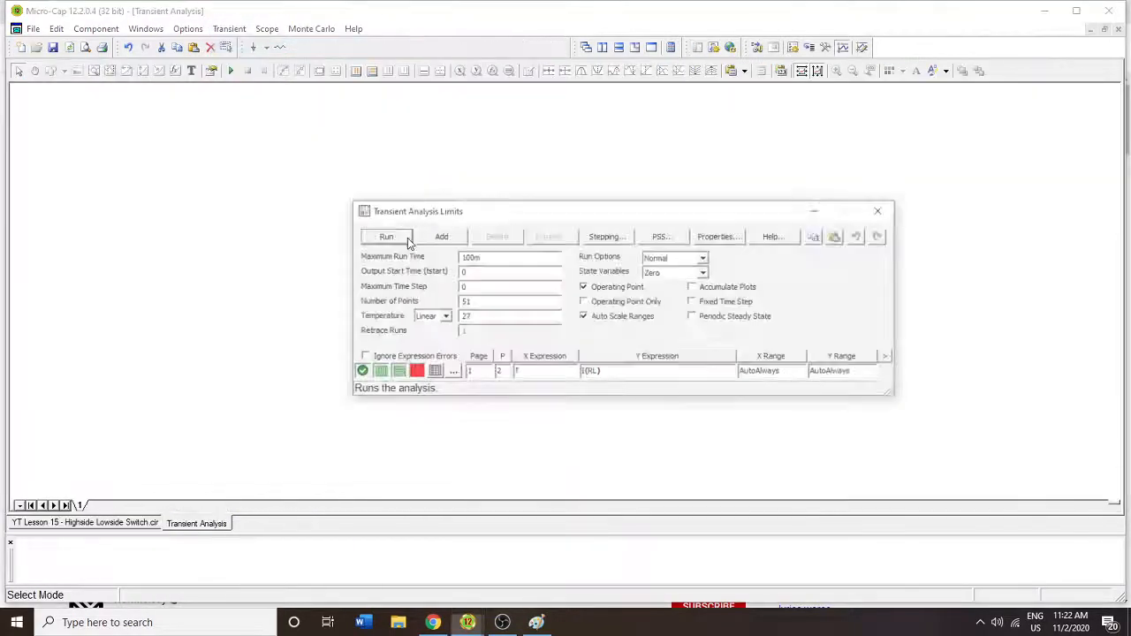
pyautogui.click(386, 237)
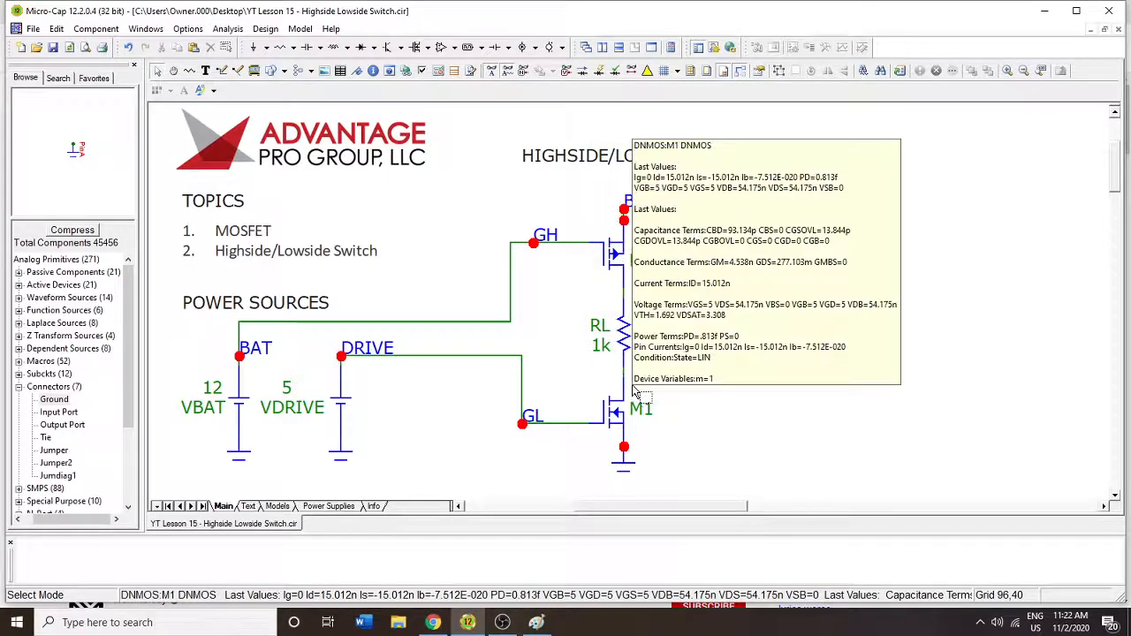
pyautogui.moveTo(622, 336)
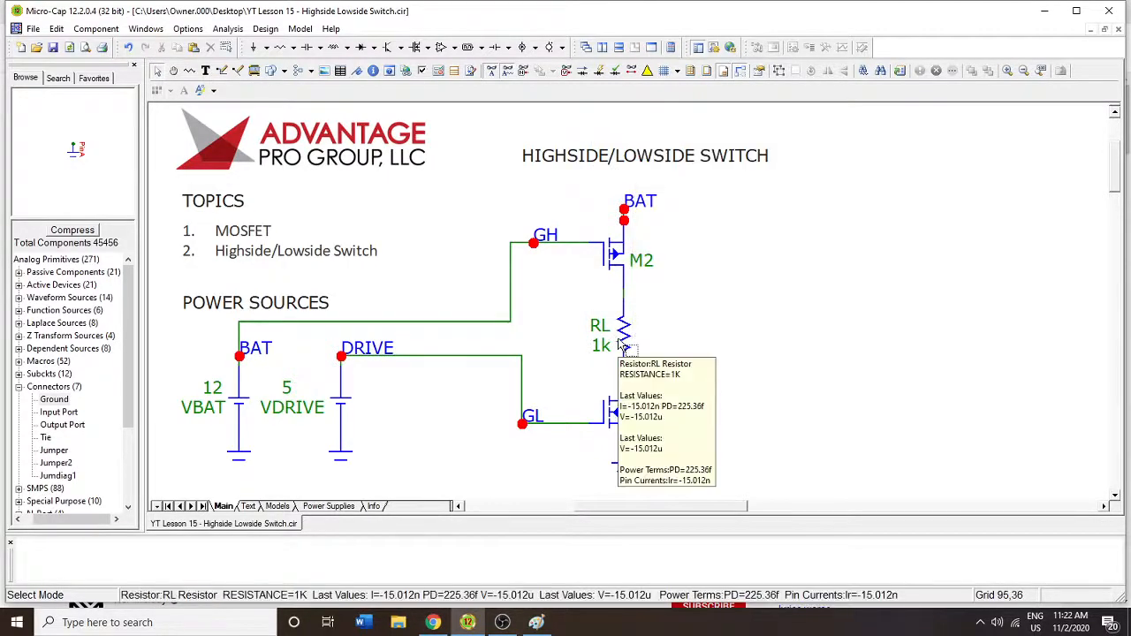
pyautogui.moveTo(686, 438)
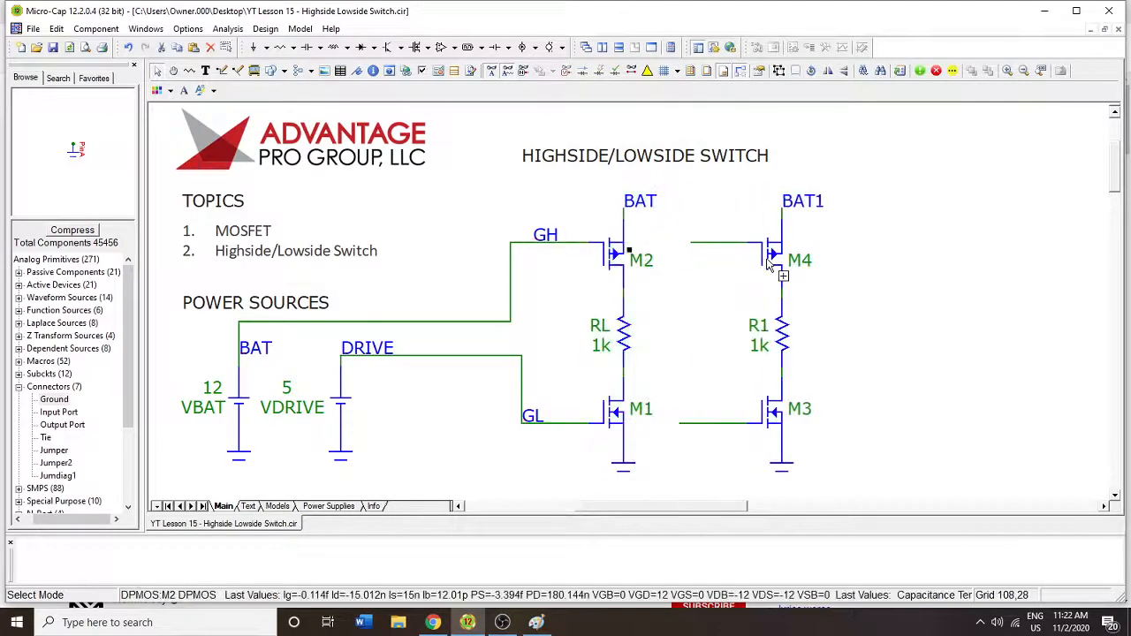
pyautogui.moveTo(610, 332)
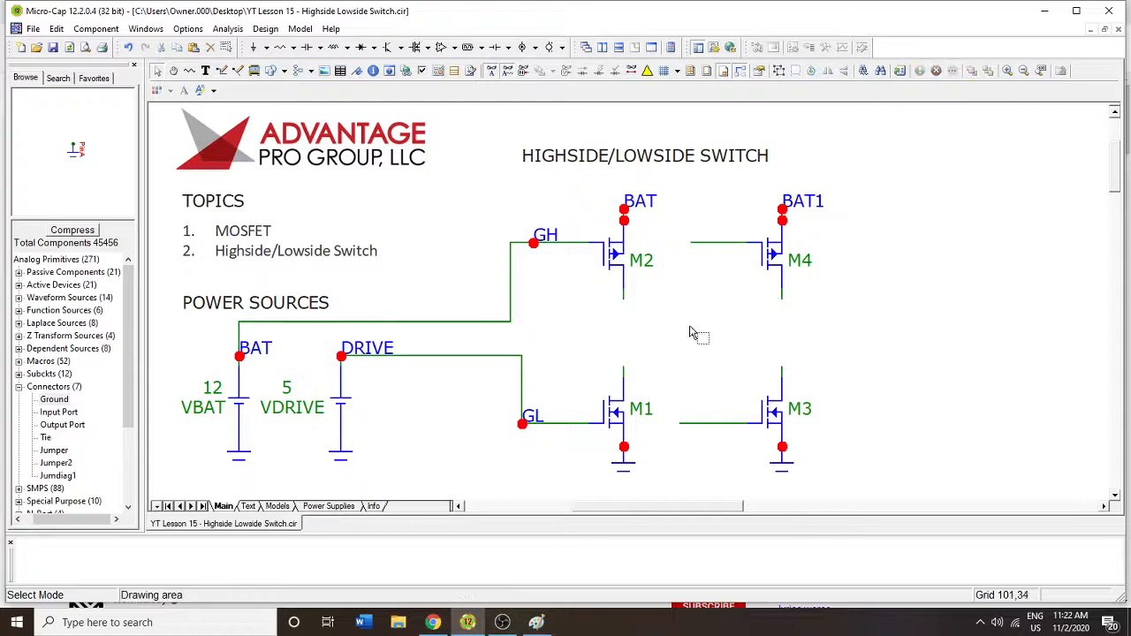
# Place the 1k resistor R1 horizontally between the two halves' output nodes
pyautogui.click(714, 315)
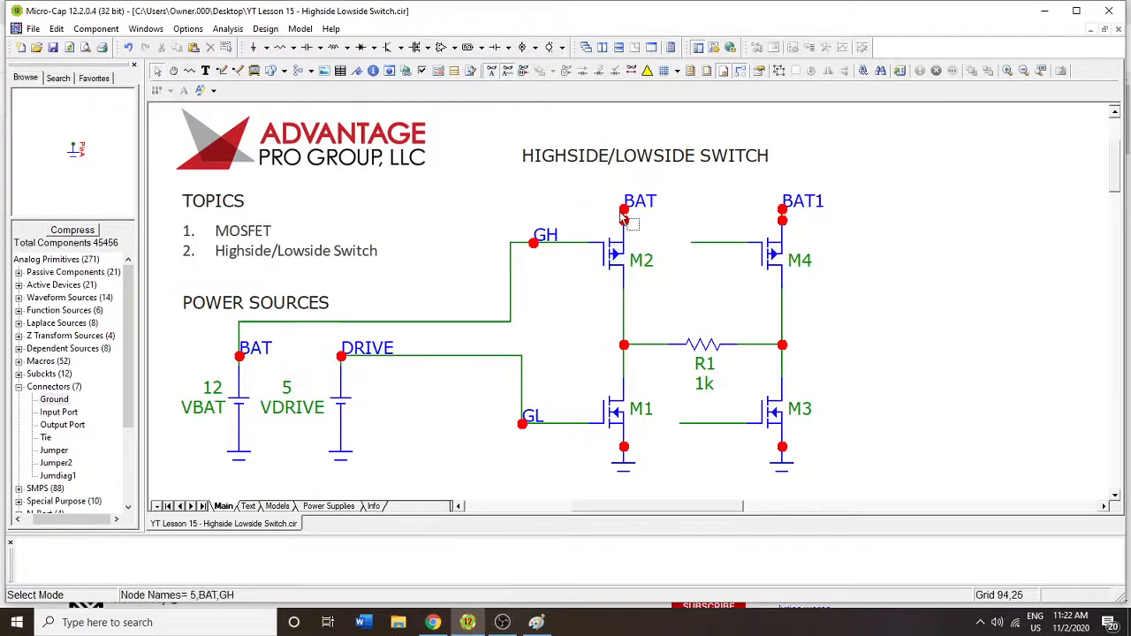
pyautogui.moveTo(786, 463)
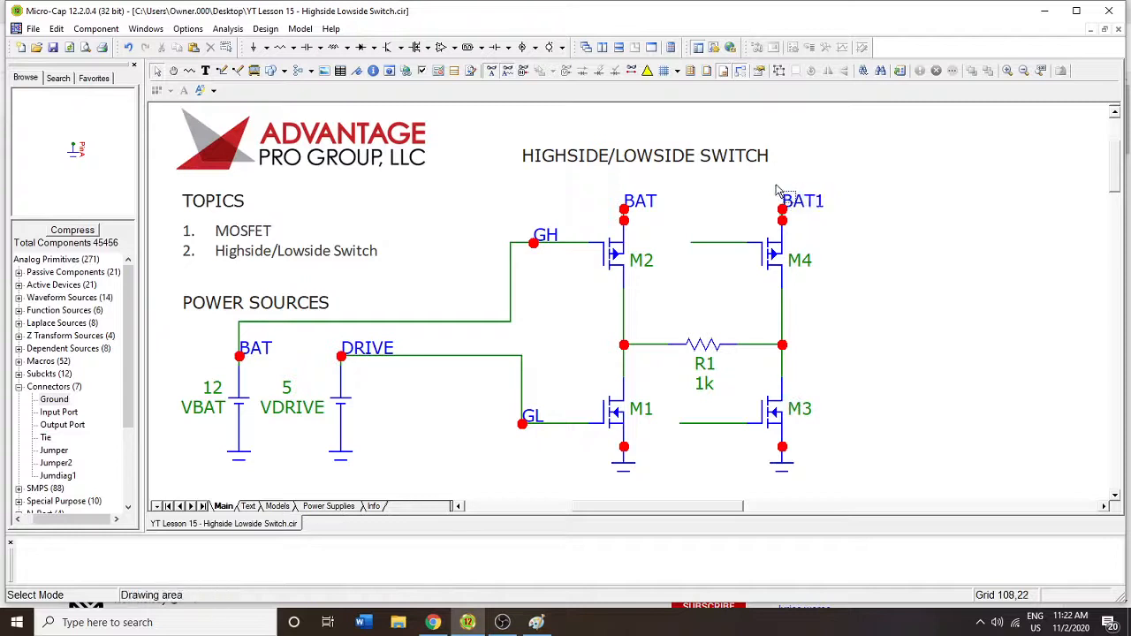
pyautogui.moveTo(782, 216)
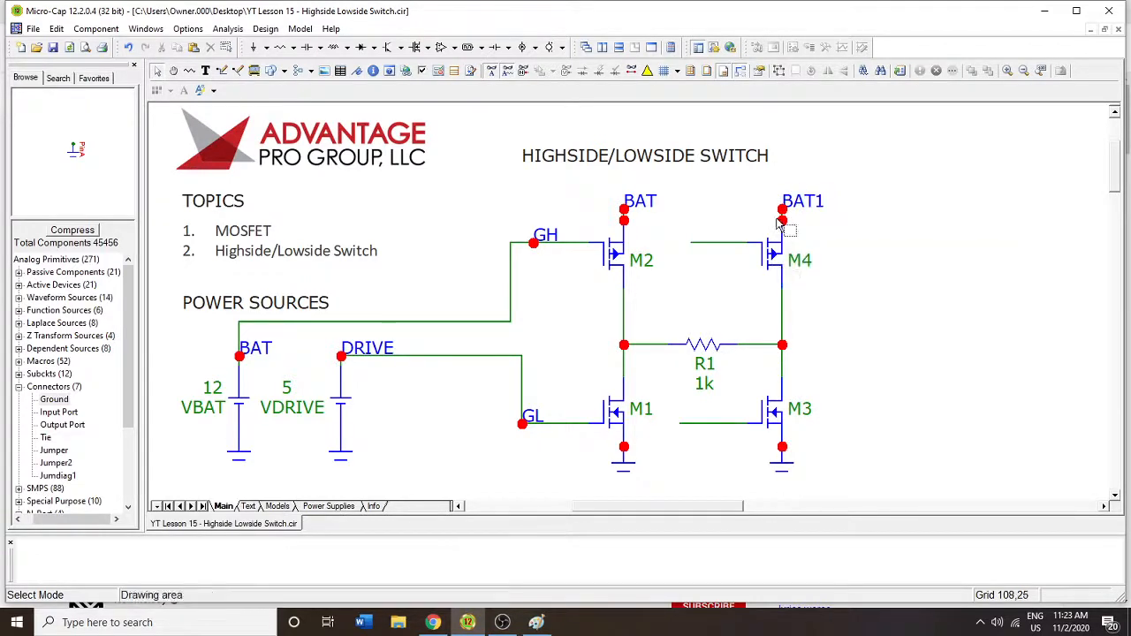
pyautogui.moveTo(622, 415)
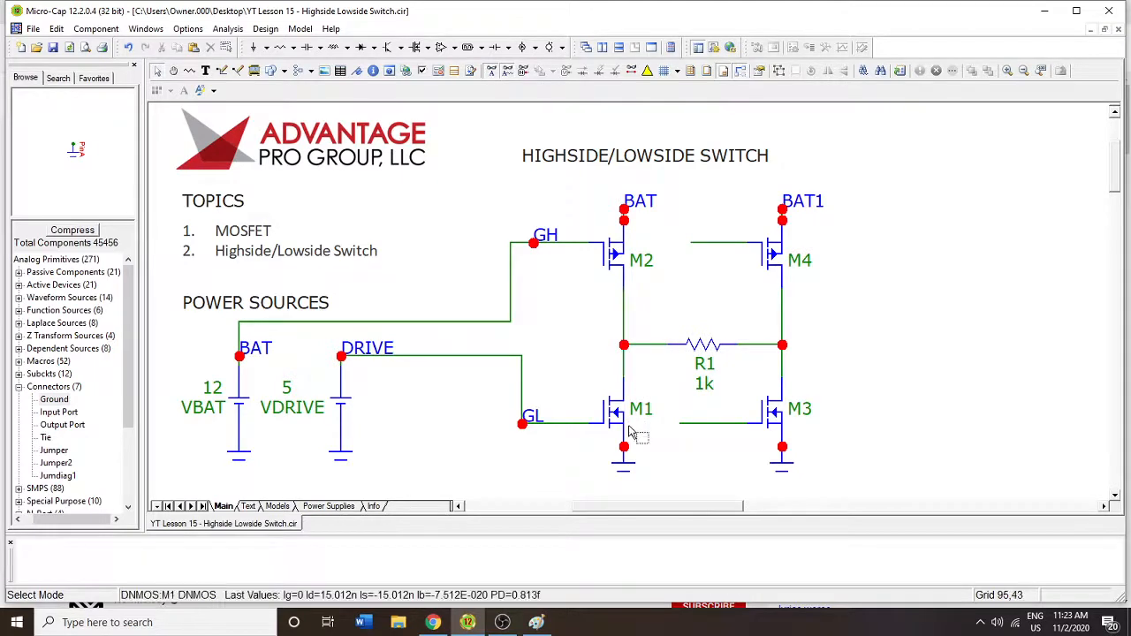
pyautogui.moveTo(716, 332)
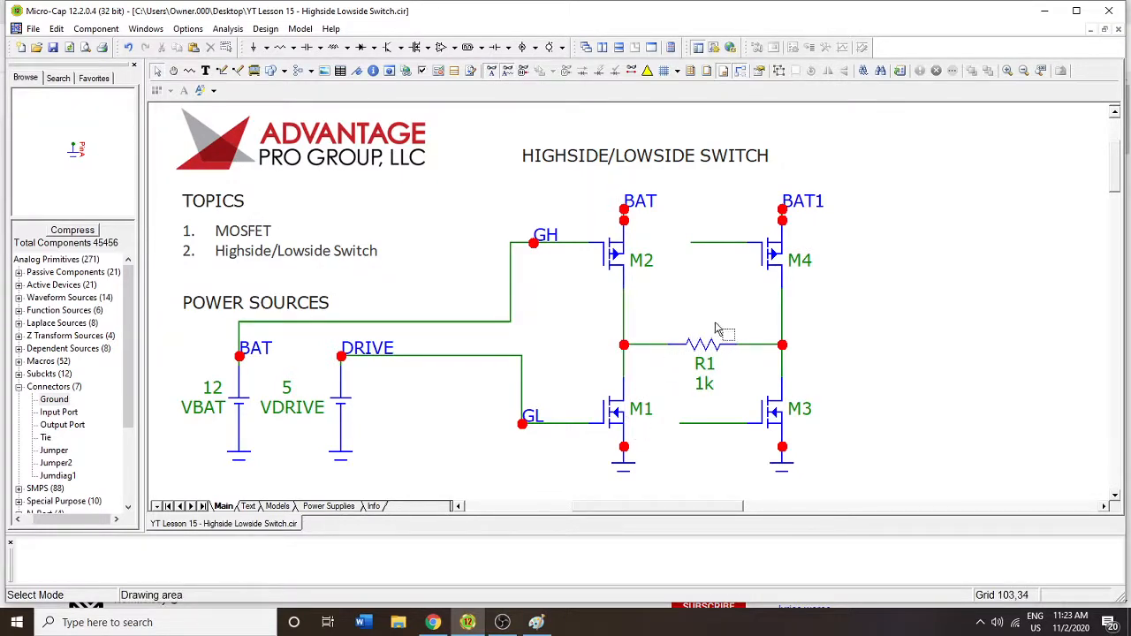
pyautogui.moveTo(721, 332)
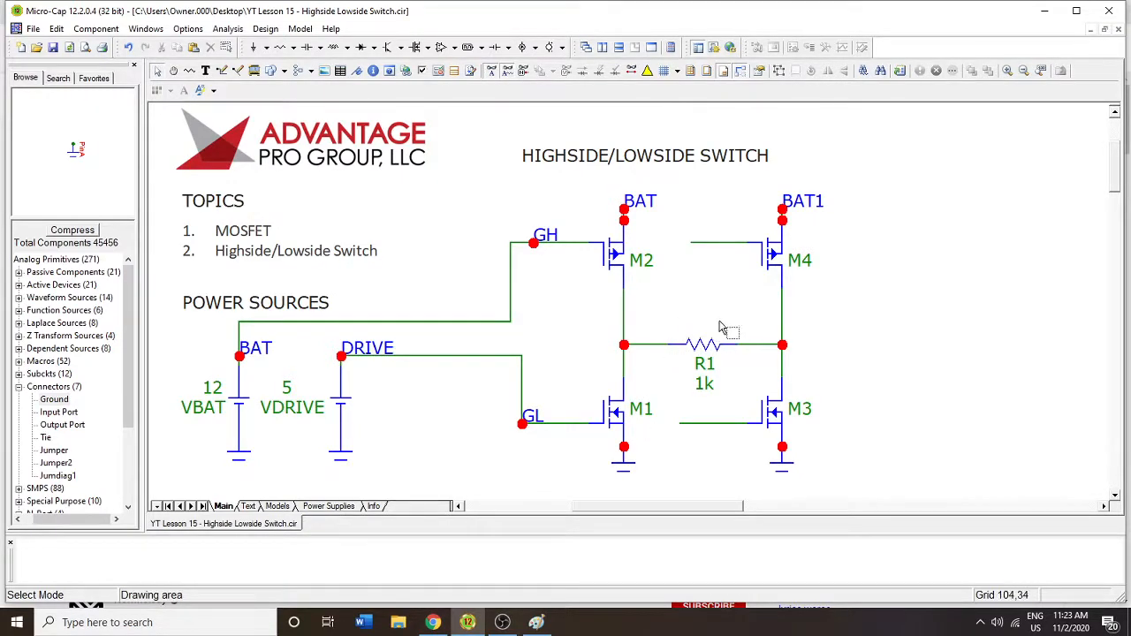
pyautogui.moveTo(675, 325)
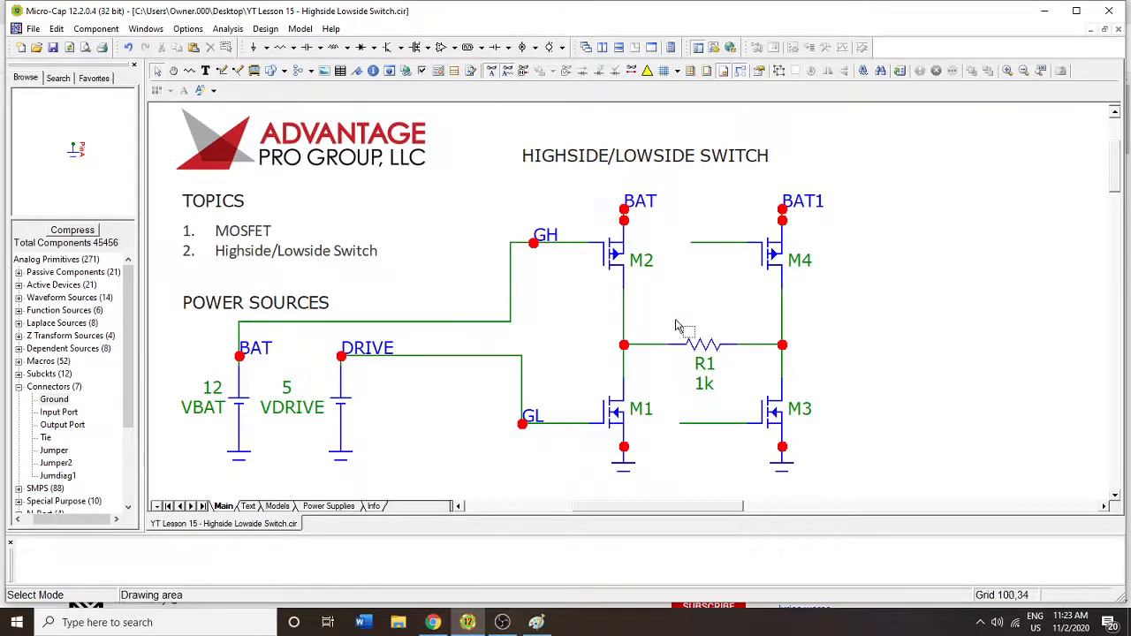
pyautogui.click(703, 344)
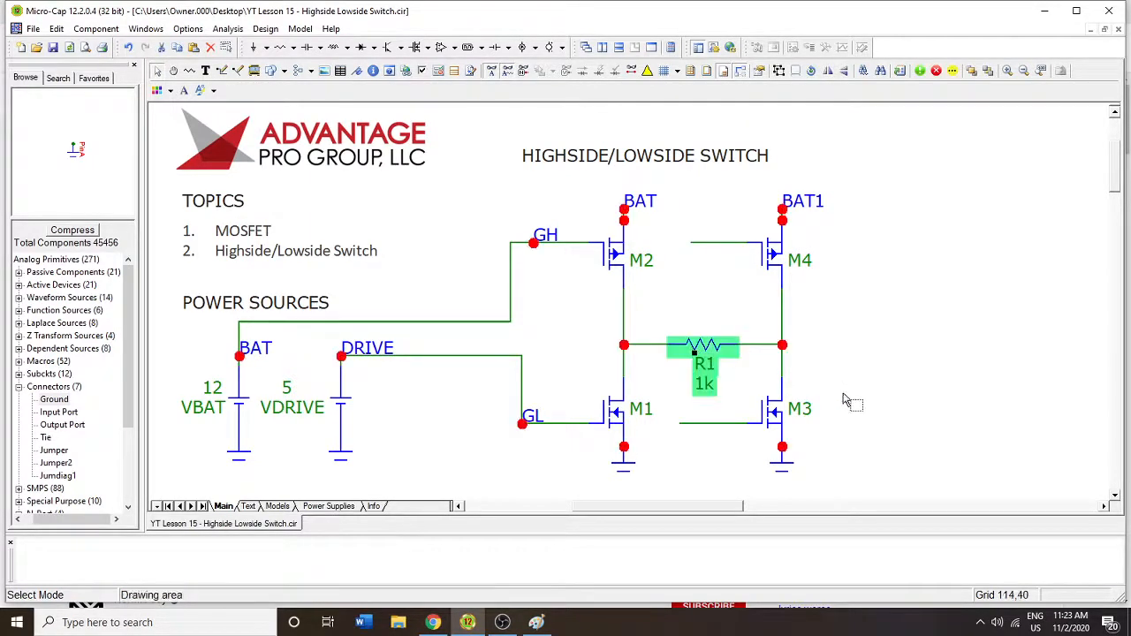